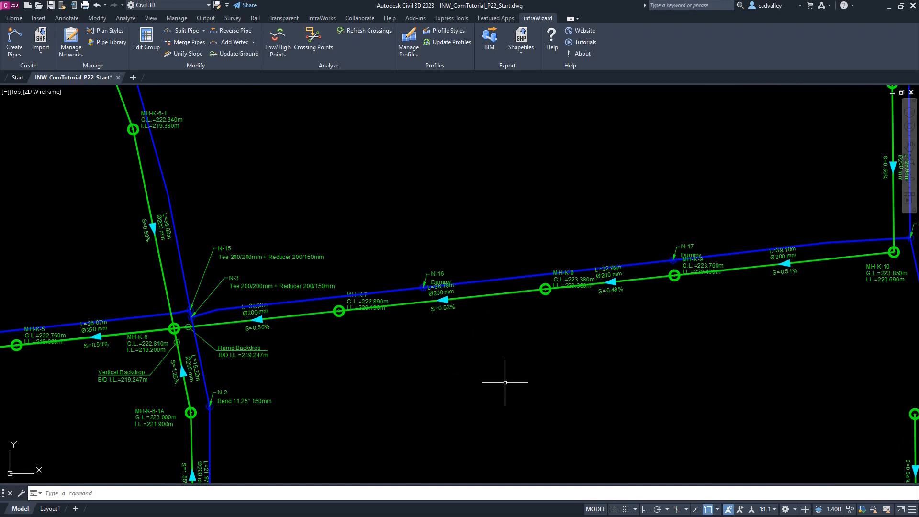
pyautogui.moveTo(526, 392)
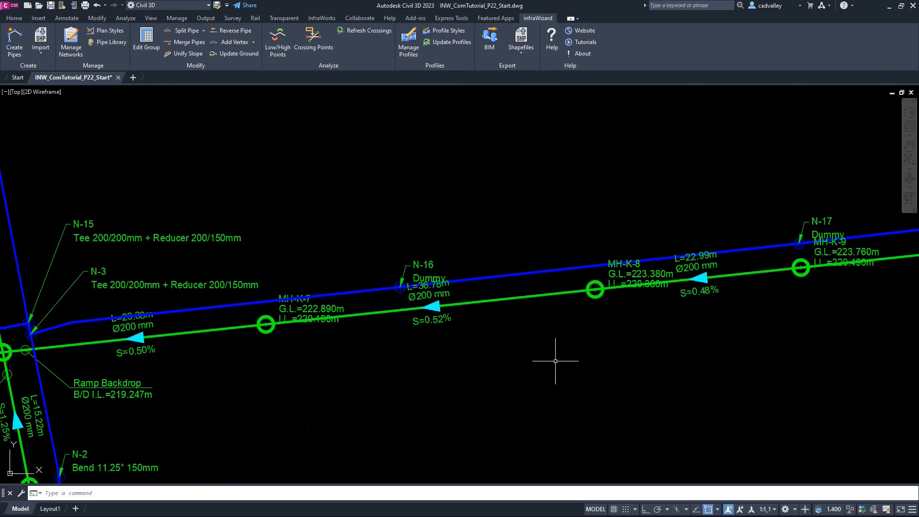
pyautogui.moveTo(760, 291)
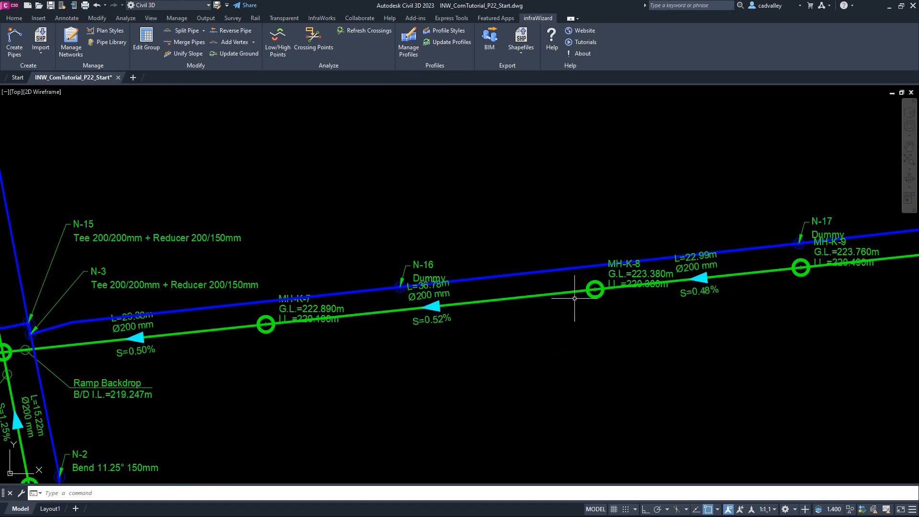
pyautogui.moveTo(472, 307)
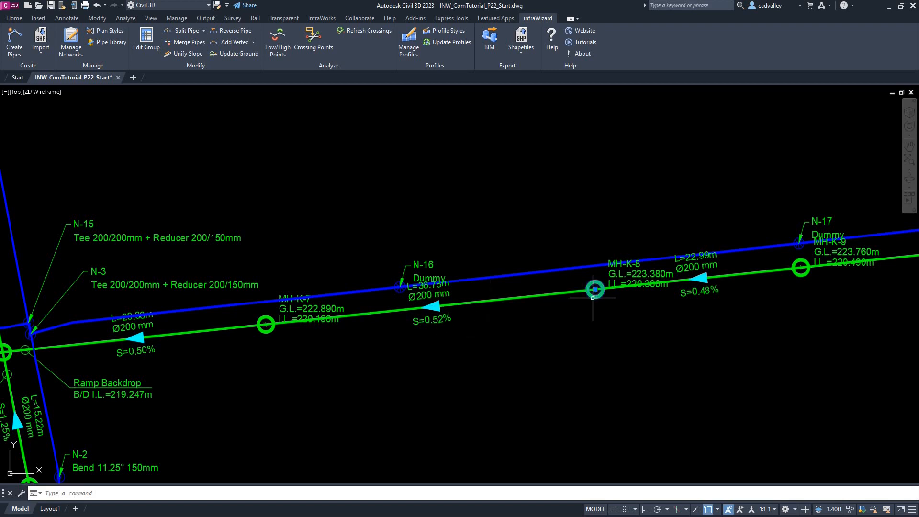
pyautogui.moveTo(371, 296)
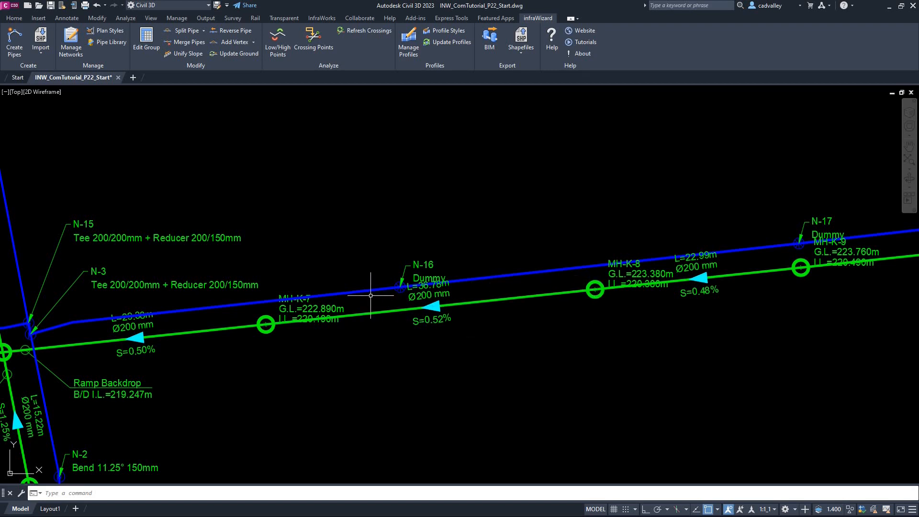
pyautogui.moveTo(111, 313)
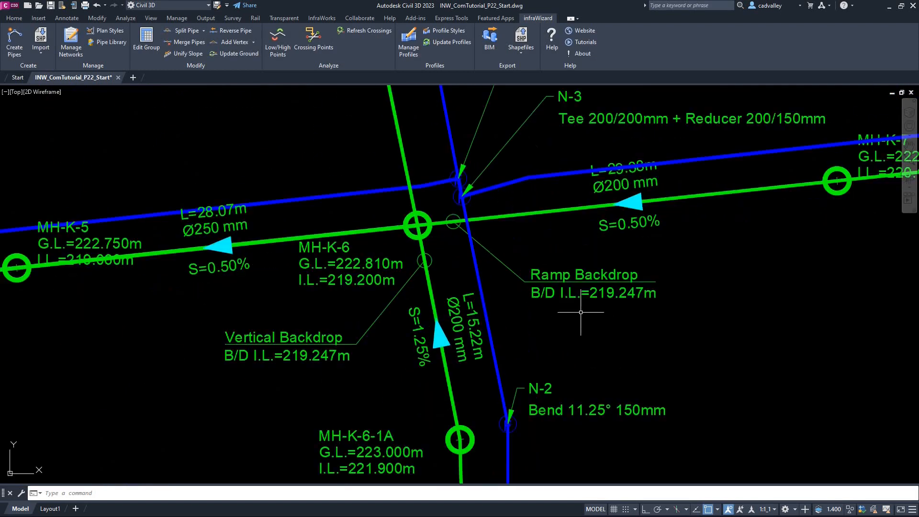
pyautogui.moveTo(417, 261)
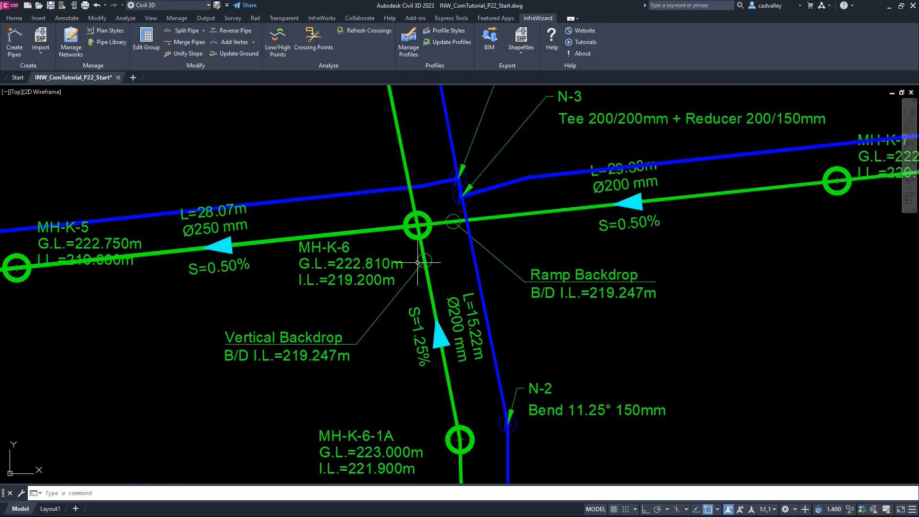
pyautogui.moveTo(106, 99)
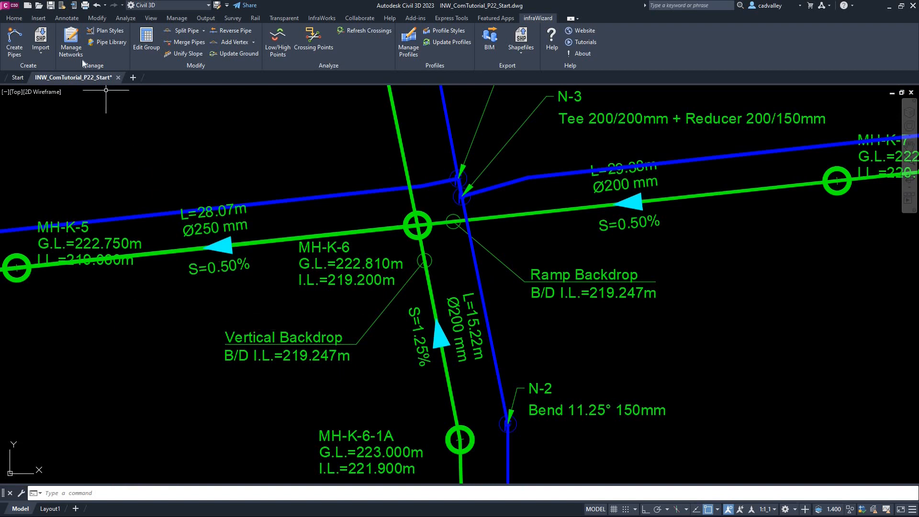
# Review the SW network's backdrop settings and fitting N-2 properties, leaving both unchanged
pyautogui.click(69, 41)
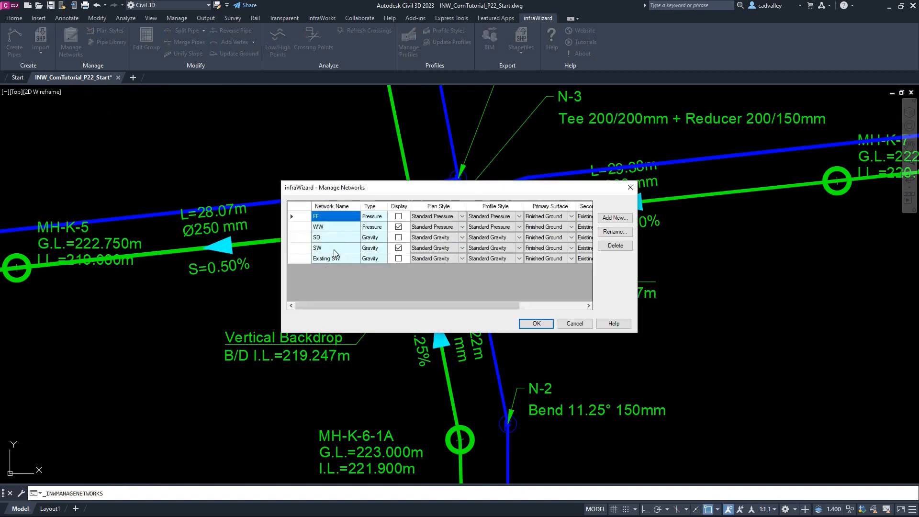
pyautogui.click(326, 248)
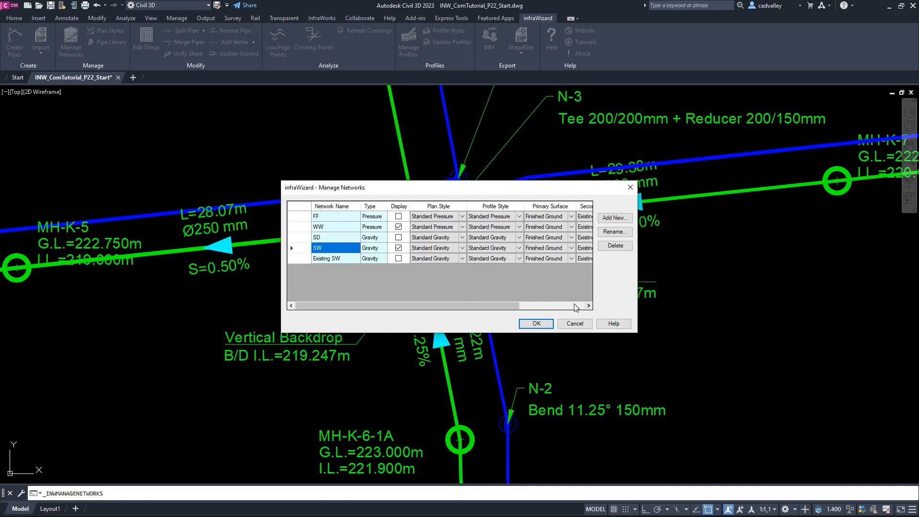
pyautogui.click(558, 247)
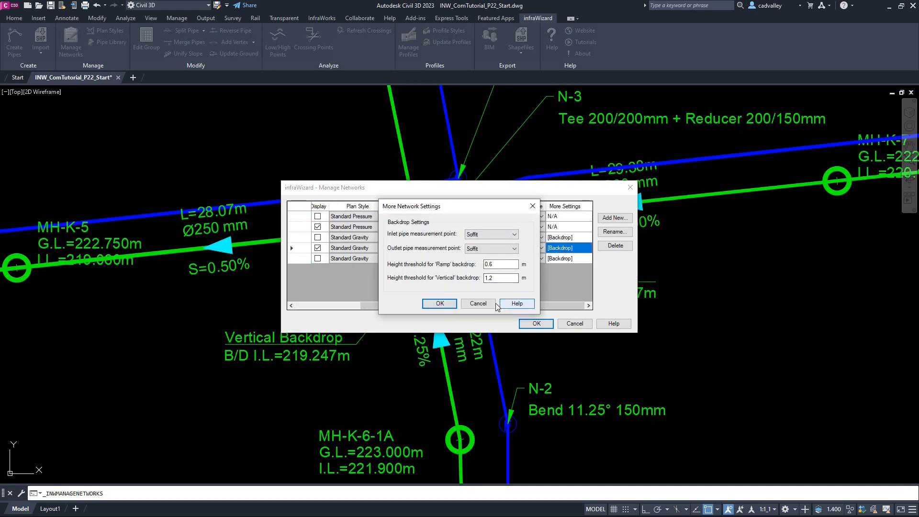
pyautogui.click(438, 304)
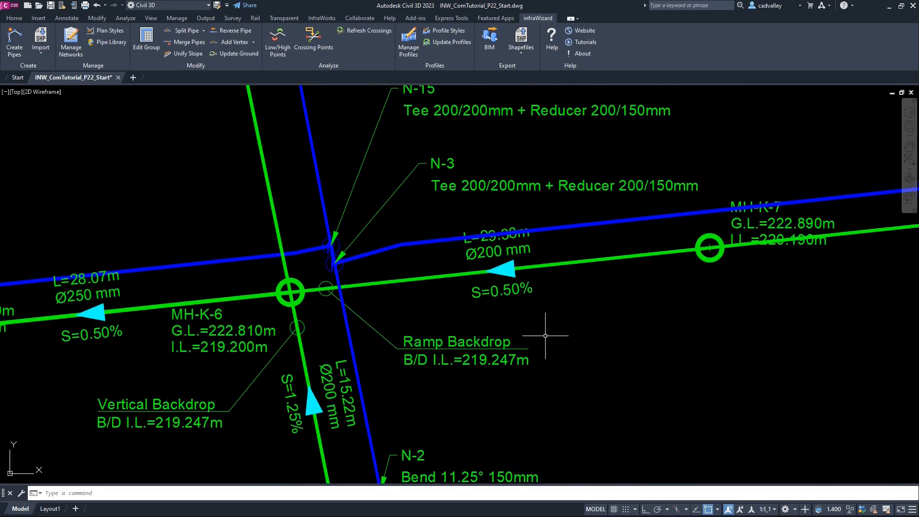
pyautogui.moveTo(404, 248)
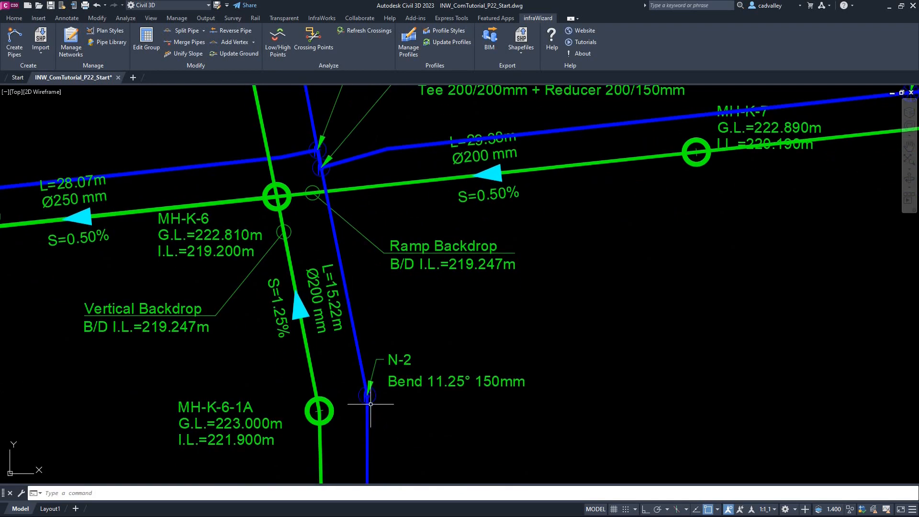
pyautogui.doubleClick(370, 404)
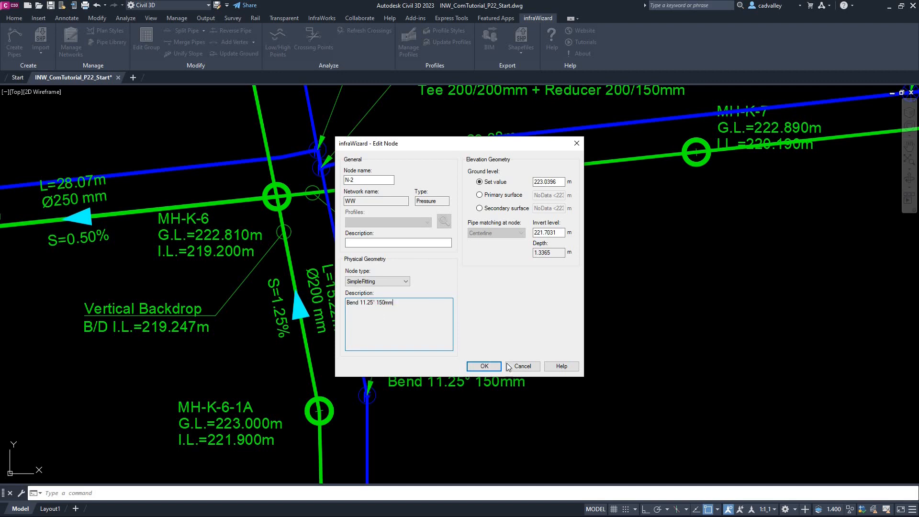
pyautogui.click(483, 365)
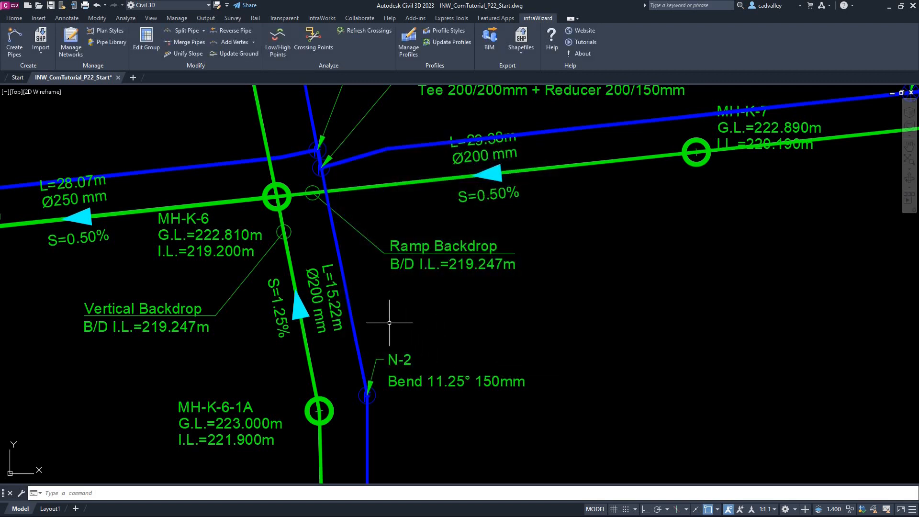
pyautogui.moveTo(362, 420)
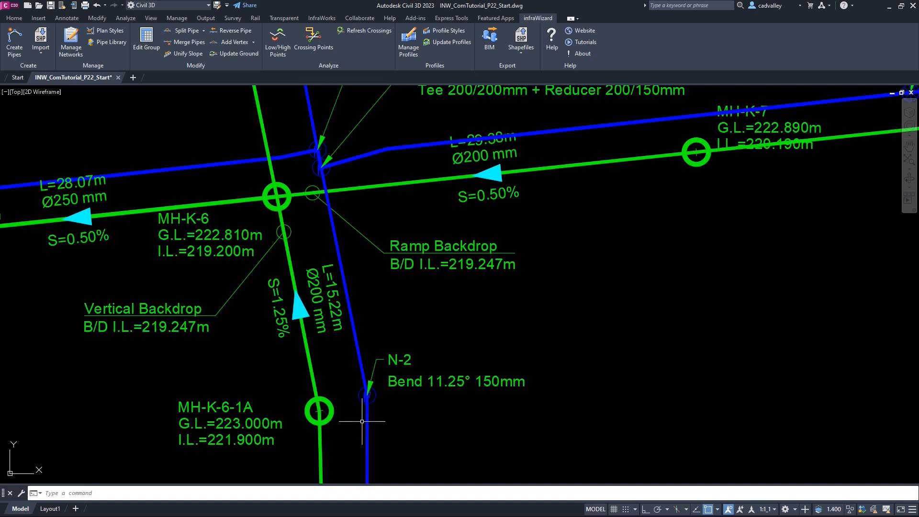
pyautogui.moveTo(349, 372)
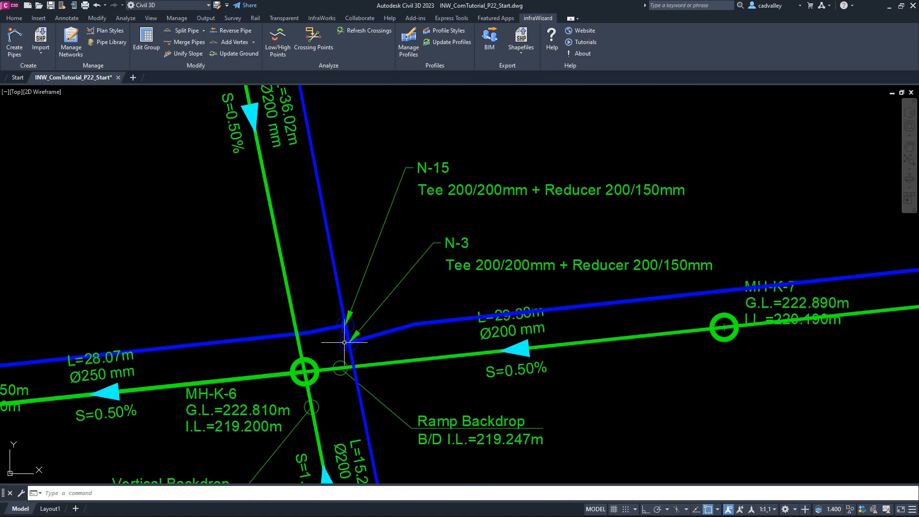
pyautogui.moveTo(346, 339)
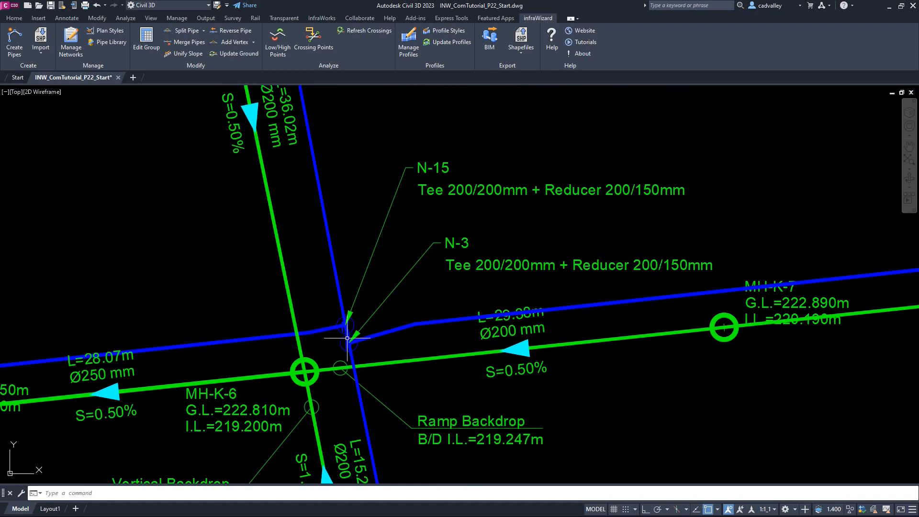
pyautogui.moveTo(328, 180)
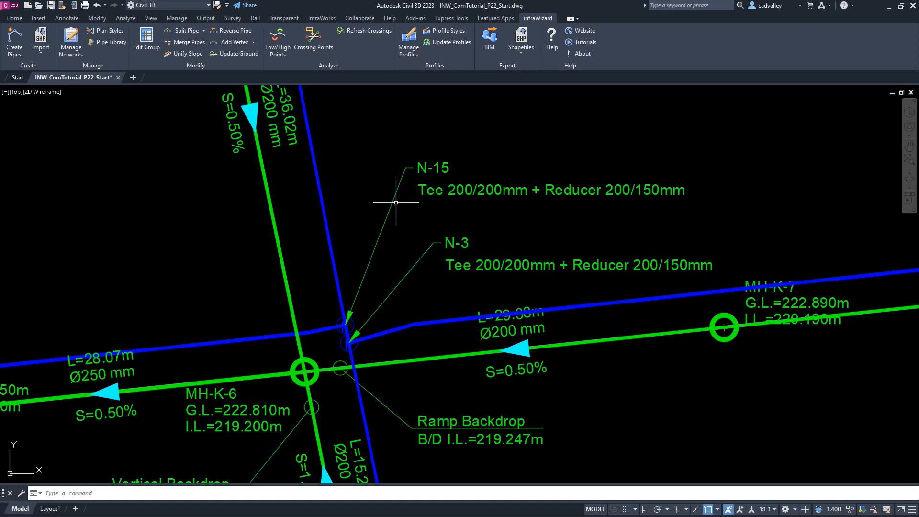
pyautogui.moveTo(446, 206)
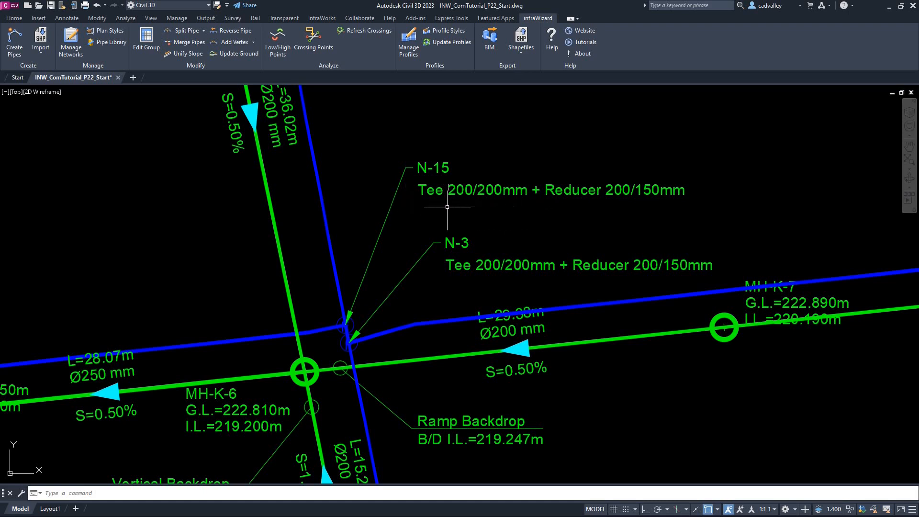
pyautogui.moveTo(545, 203)
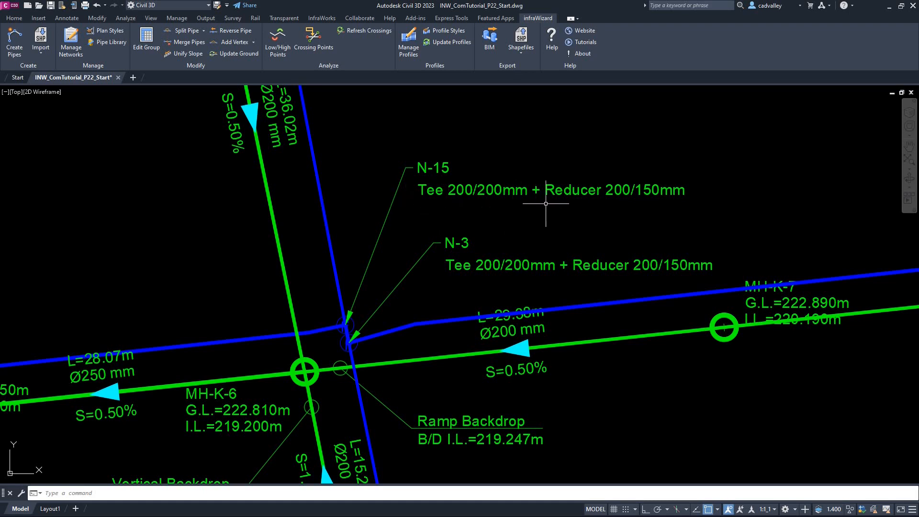
pyautogui.moveTo(678, 207)
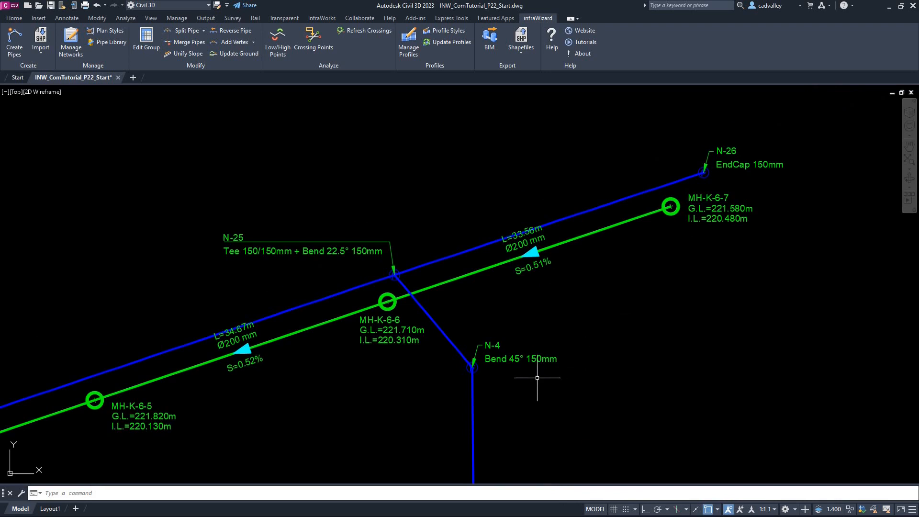
pyautogui.scroll(3)
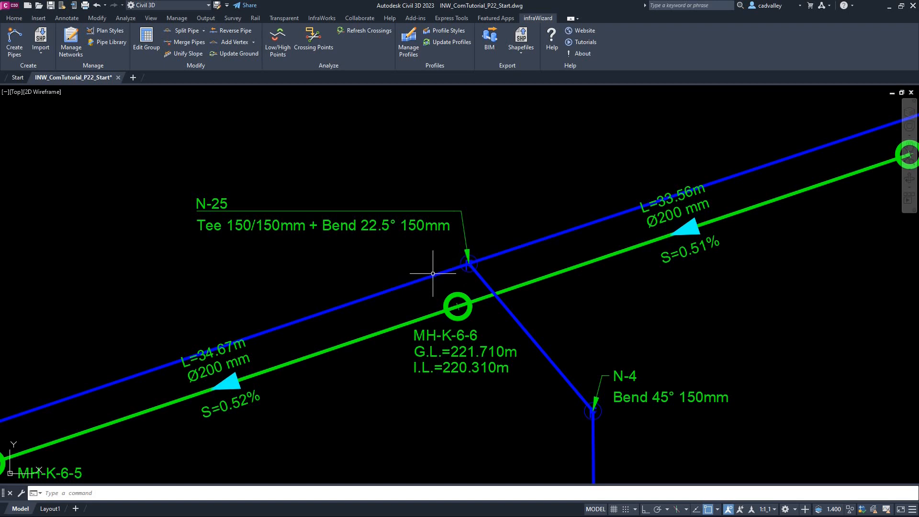
pyautogui.moveTo(543, 340)
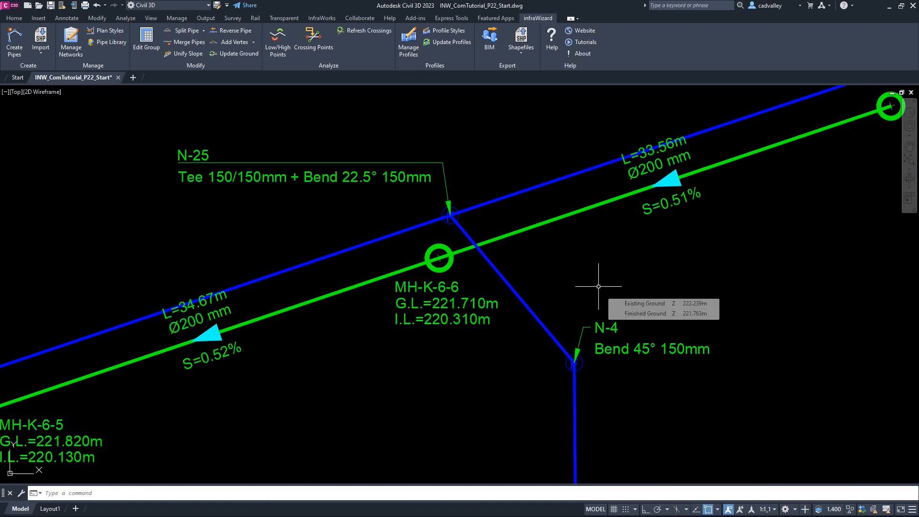
pyautogui.scroll(-3)
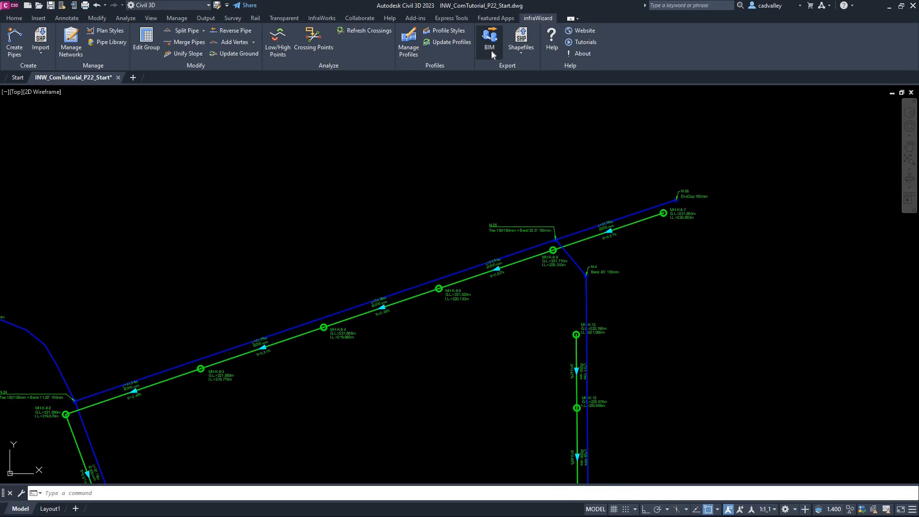
# Configure the BIM export for selected networks including WW, with pipes and nodes data files
pyautogui.click(489, 38)
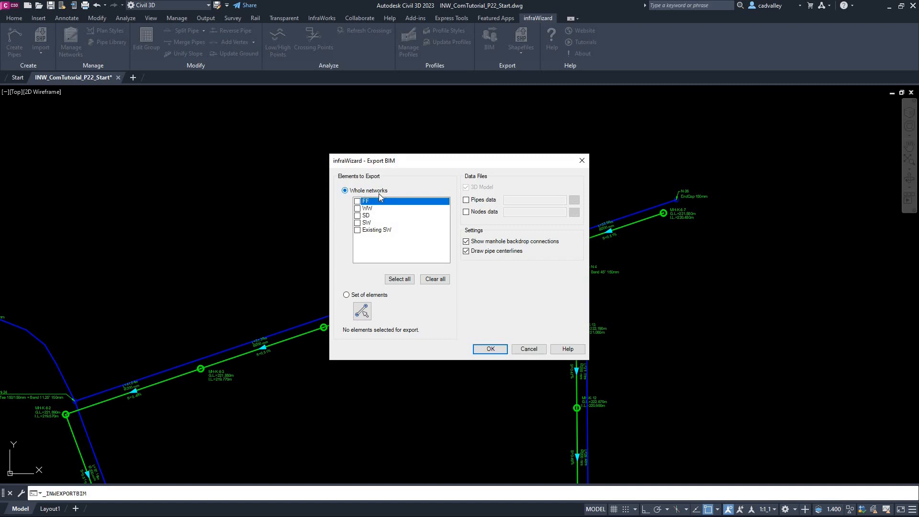
pyautogui.moveTo(384, 205)
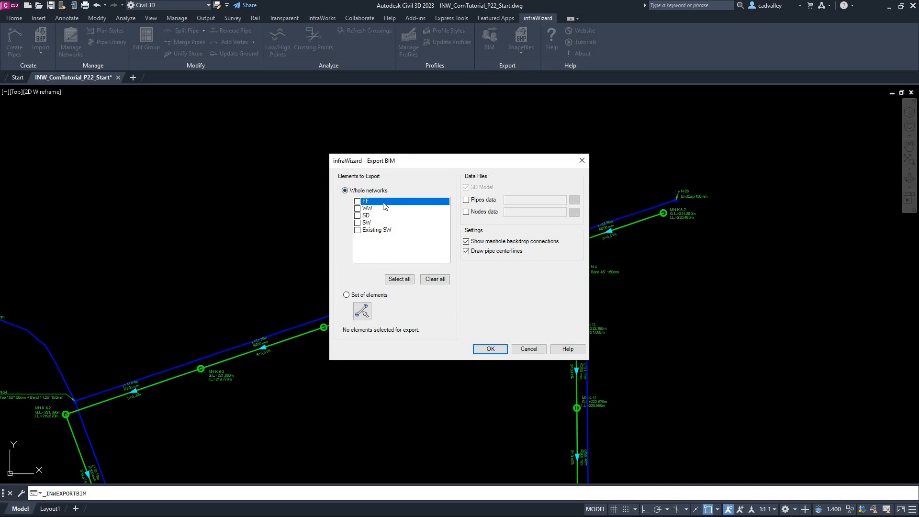
pyautogui.click(345, 295)
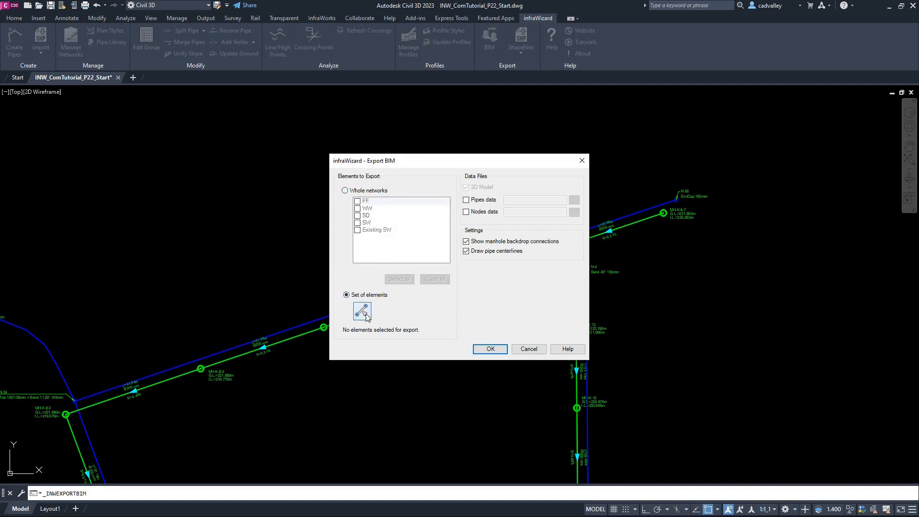
pyautogui.click(362, 311)
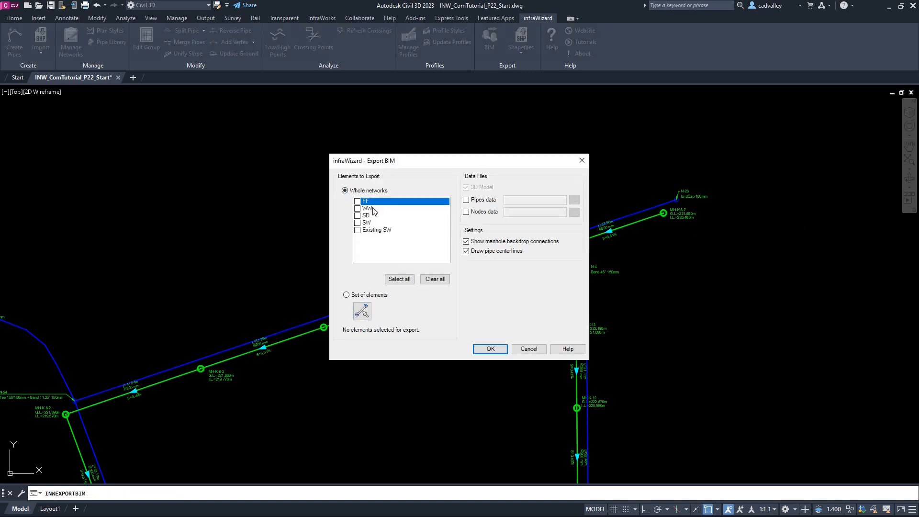
pyautogui.click(357, 222)
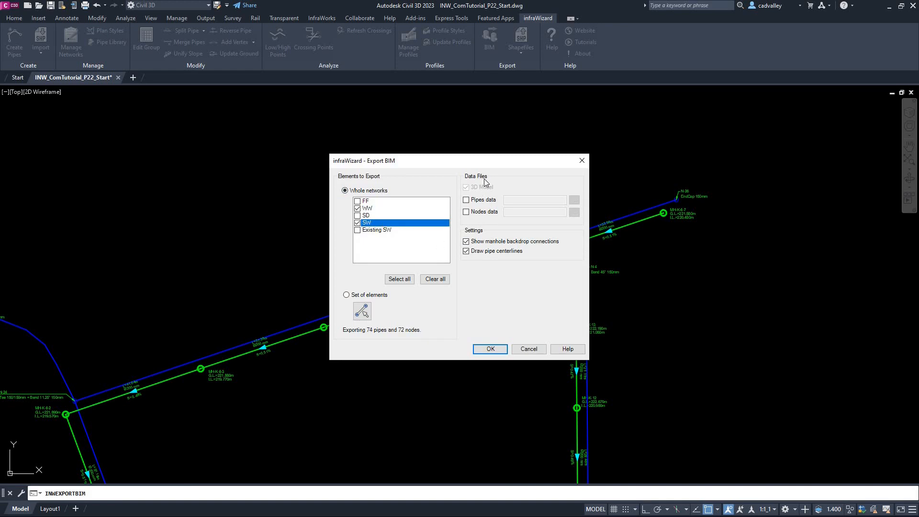
pyautogui.moveTo(483, 184)
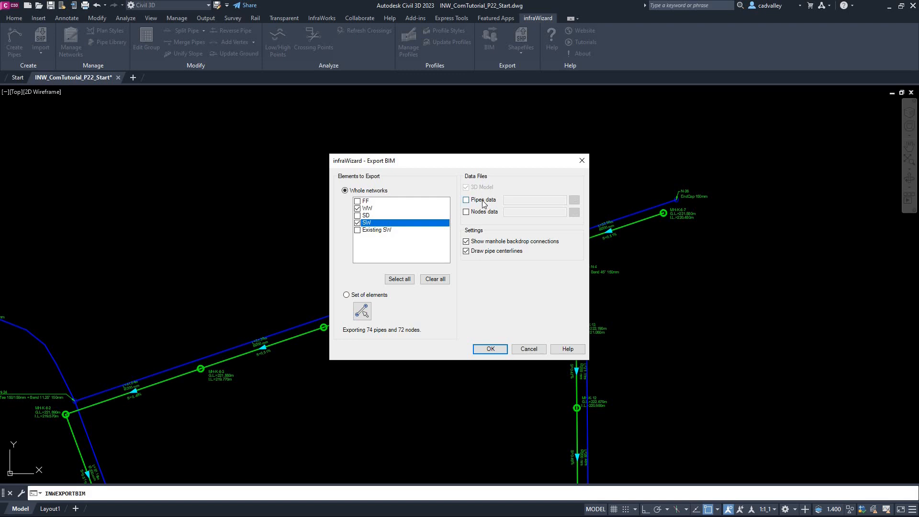
pyautogui.click(465, 212)
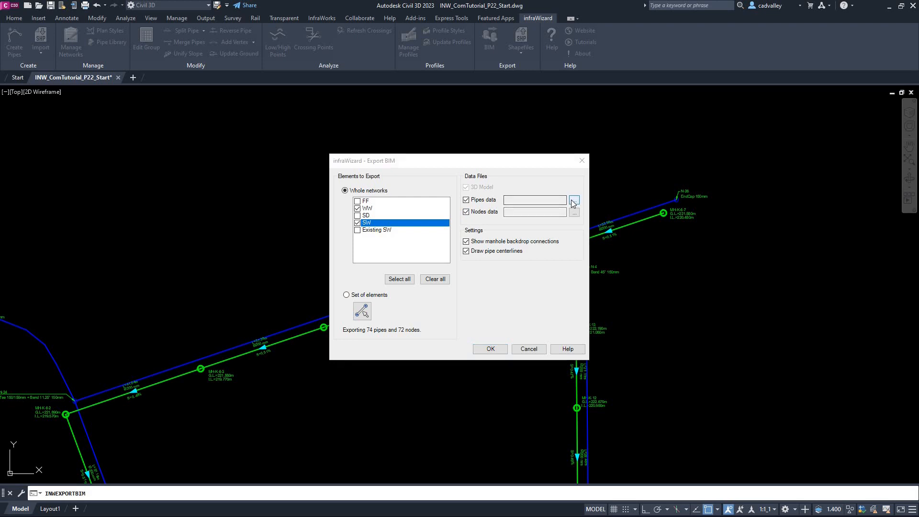
pyautogui.click(574, 199)
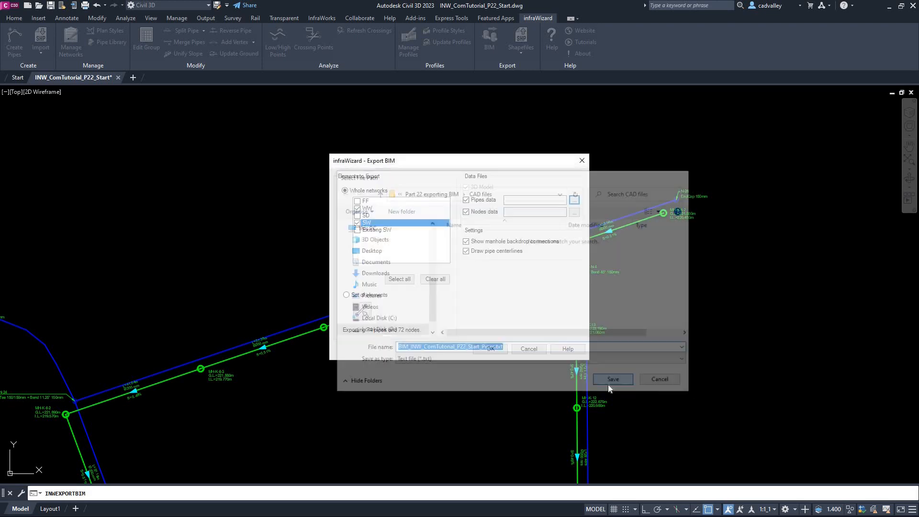
pyautogui.click(573, 211)
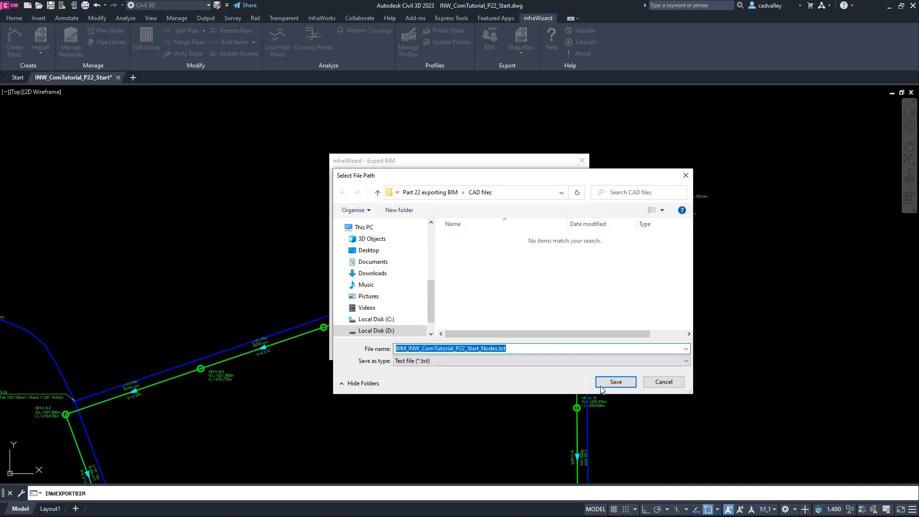
pyautogui.click(614, 382)
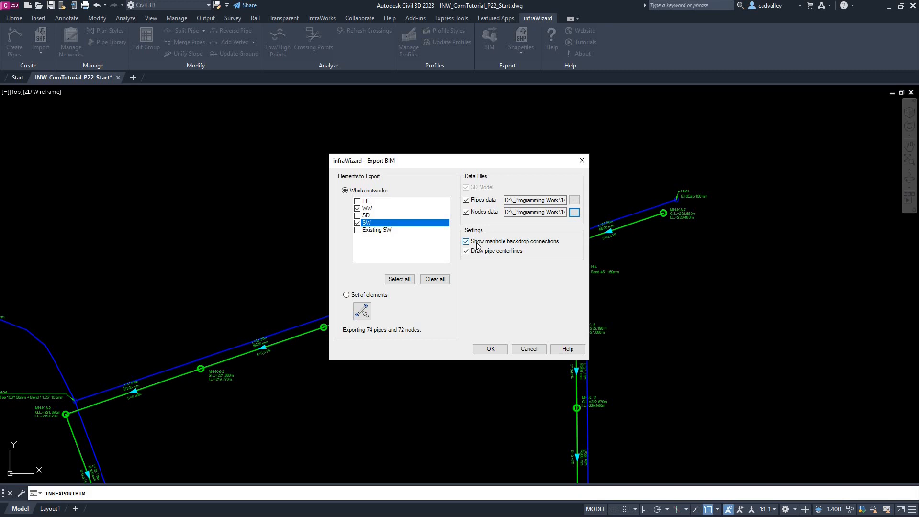
pyautogui.moveTo(550, 246)
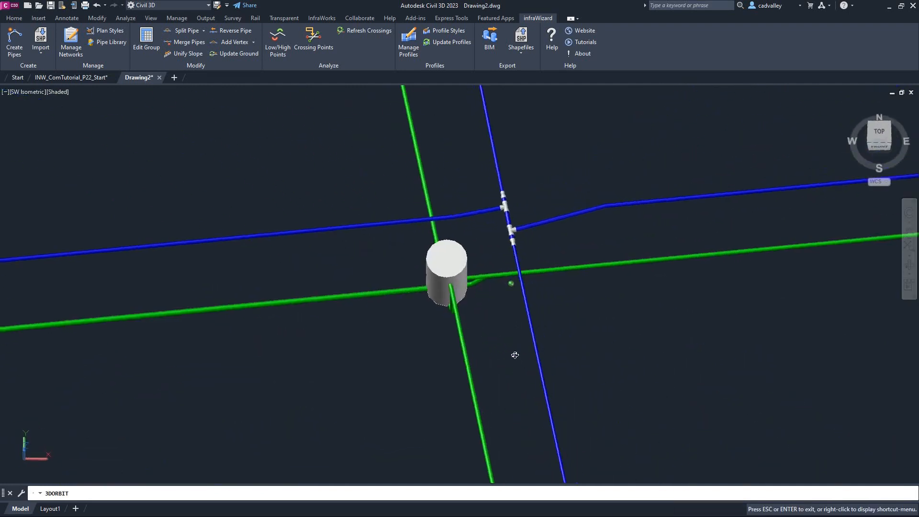
# Orbit around the manhole, pipe crossing and tee fittings, then return to the Home tab
pyautogui.moveTo(515, 354); pyautogui.dragTo(434, 305)
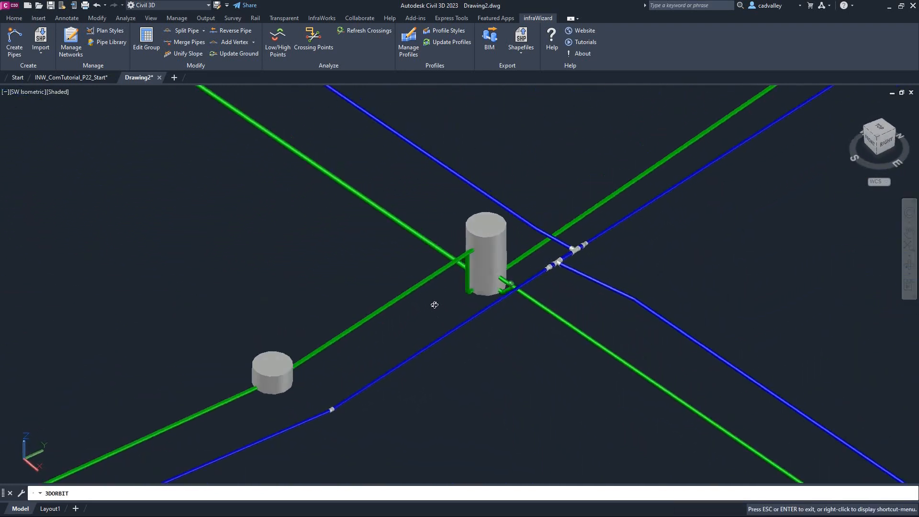
pyautogui.moveTo(434, 305); pyautogui.dragTo(490, 265)
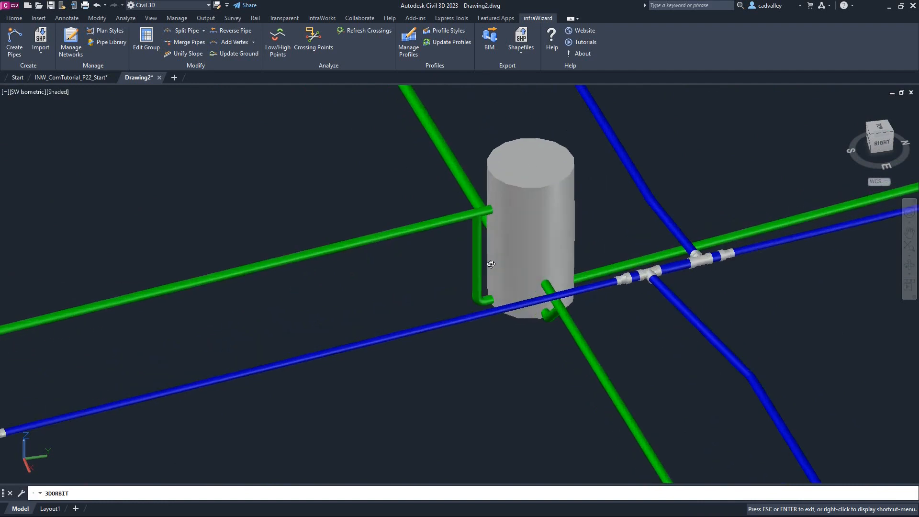
pyautogui.moveTo(491, 264); pyautogui.dragTo(597, 345)
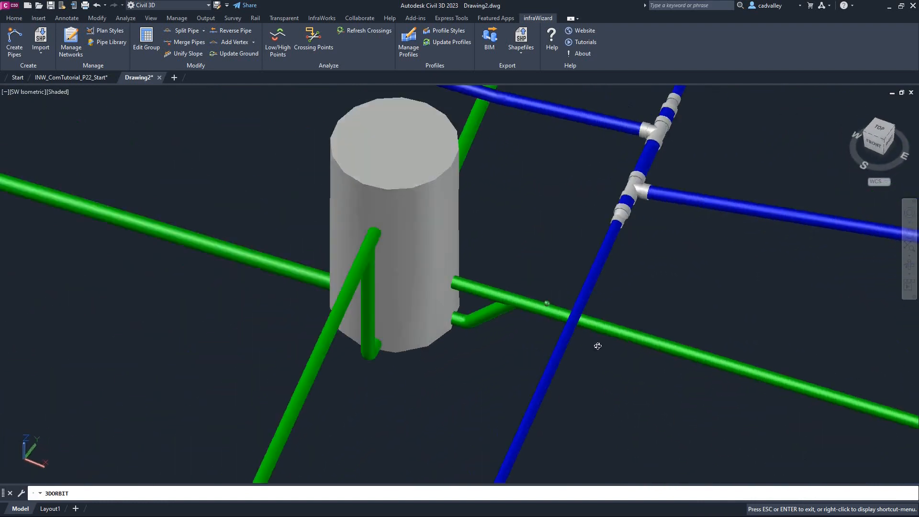
pyautogui.moveTo(598, 346); pyautogui.dragTo(443, 419)
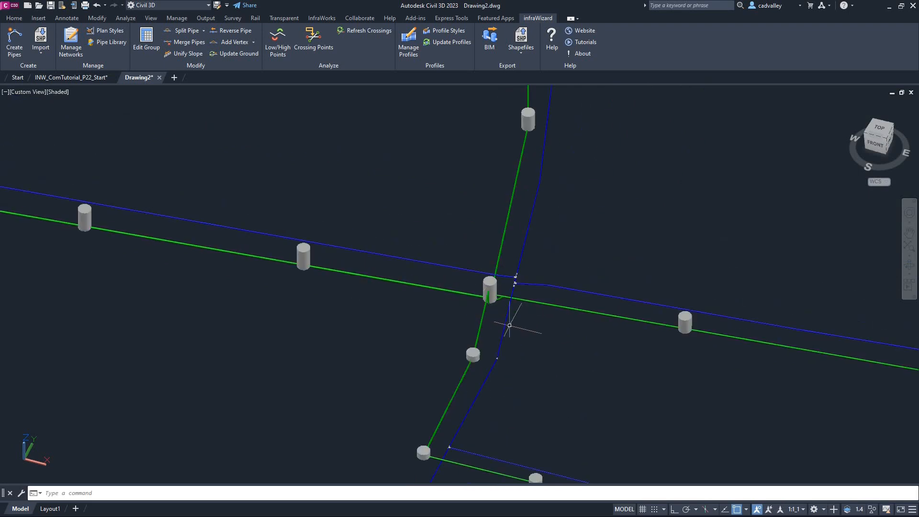
pyautogui.moveTo(601, 327)
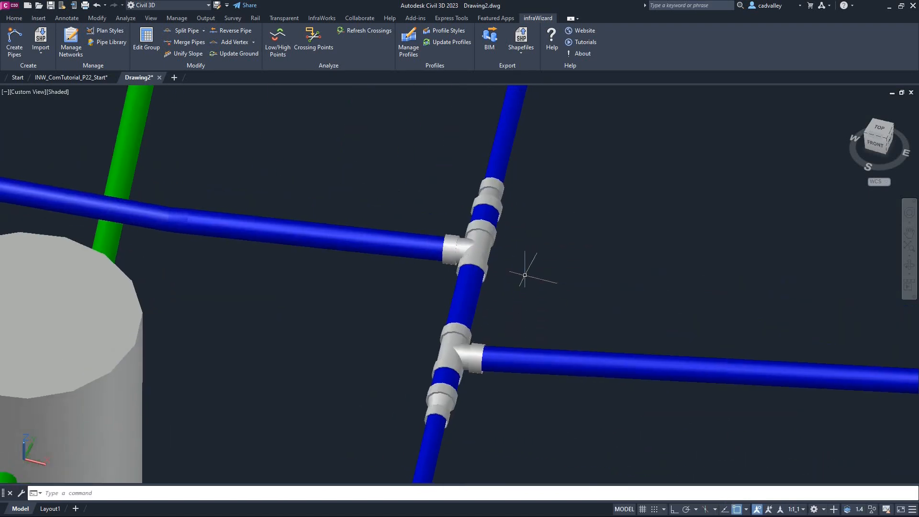
pyautogui.moveTo(501, 203)
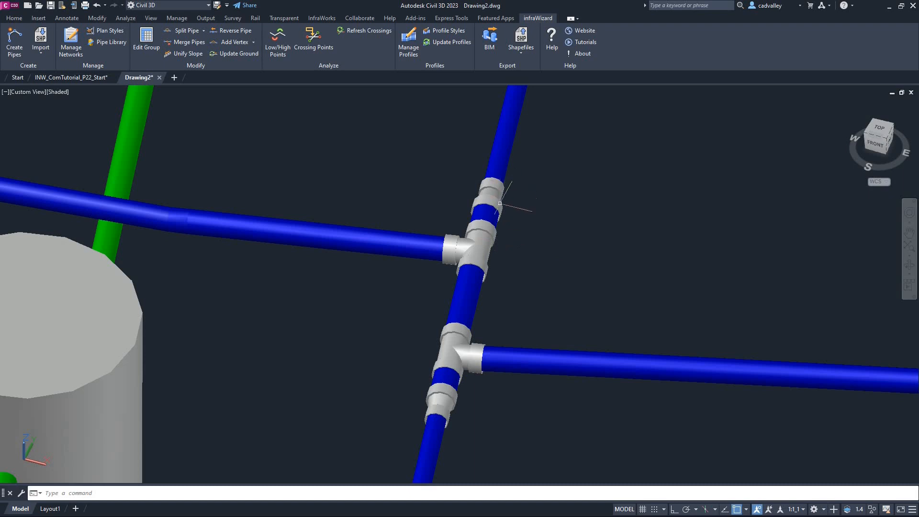
pyautogui.moveTo(486, 265)
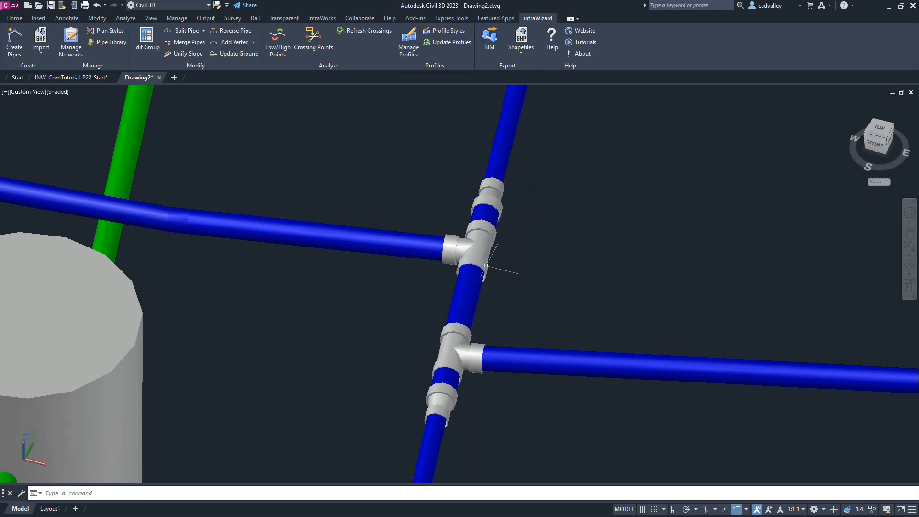
pyautogui.moveTo(690, 272)
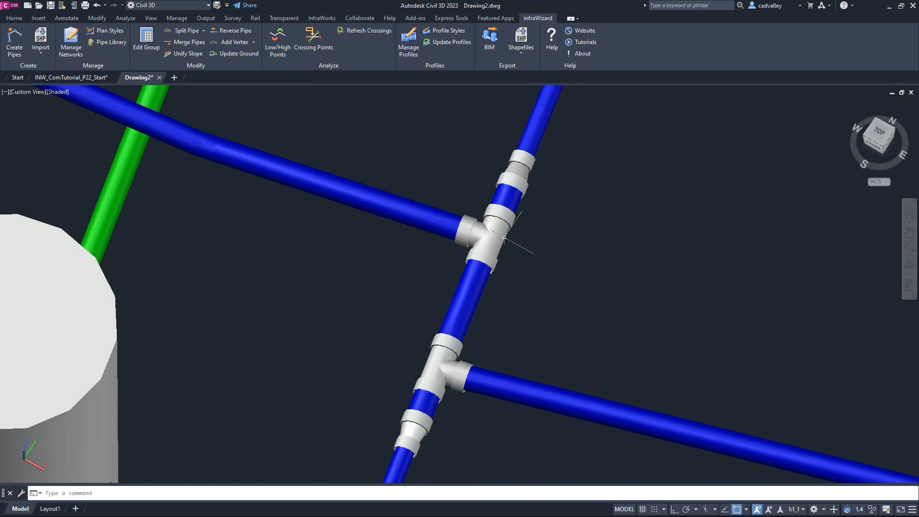
pyautogui.click(501, 237)
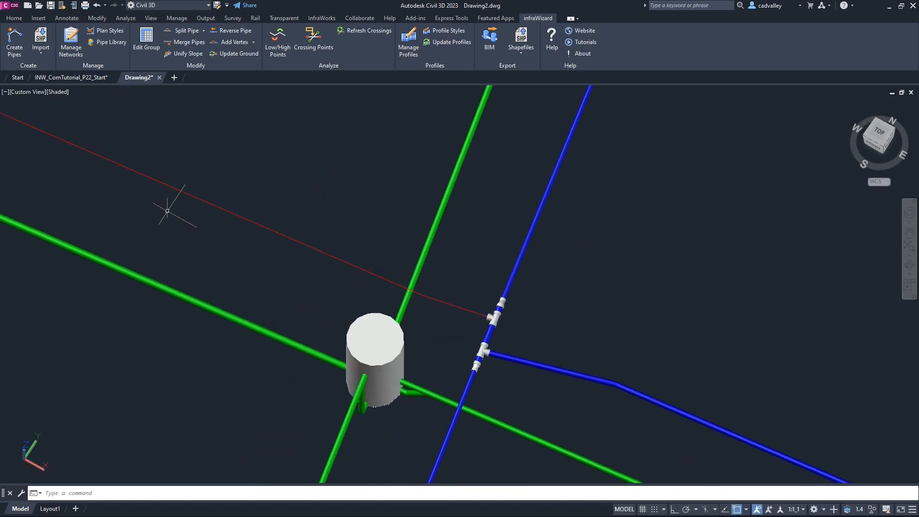
pyautogui.click(14, 18)
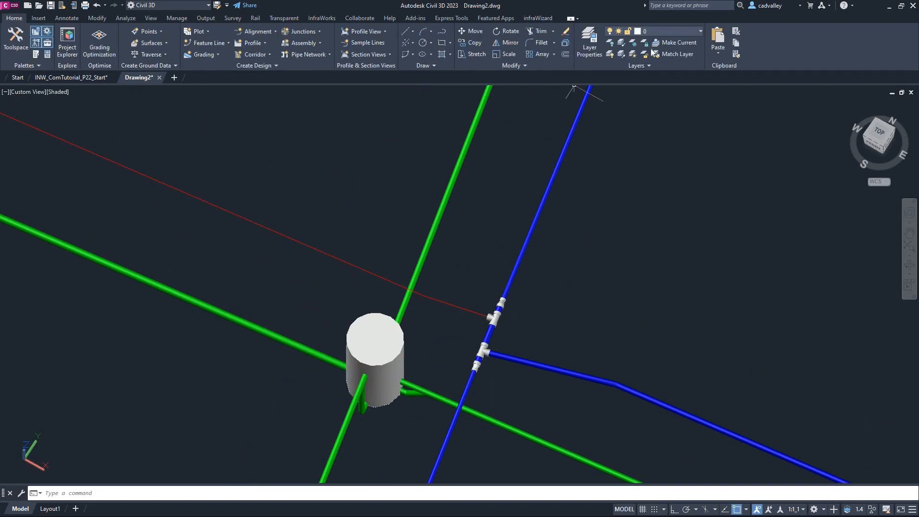
pyautogui.click(699, 31)
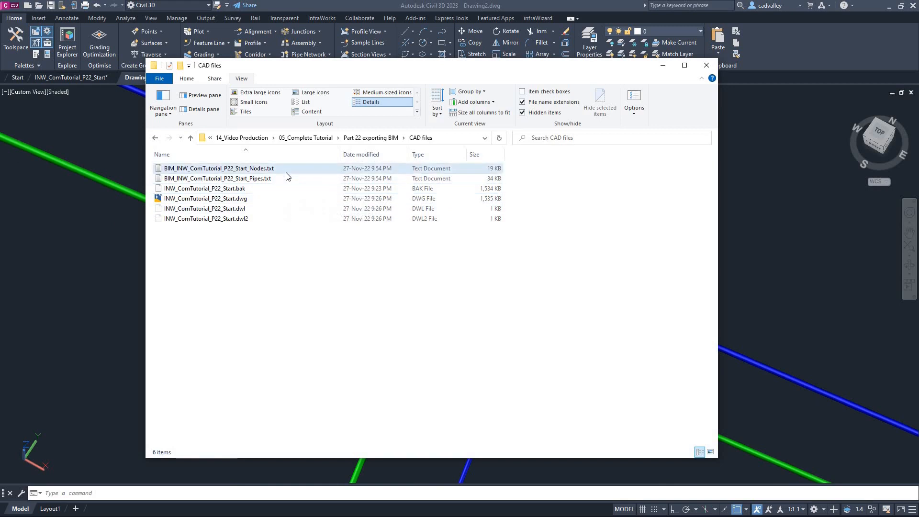
# Select the exported BIM Pipes and Nodes .txt files in the CAD files folder
pyautogui.click(218, 178)
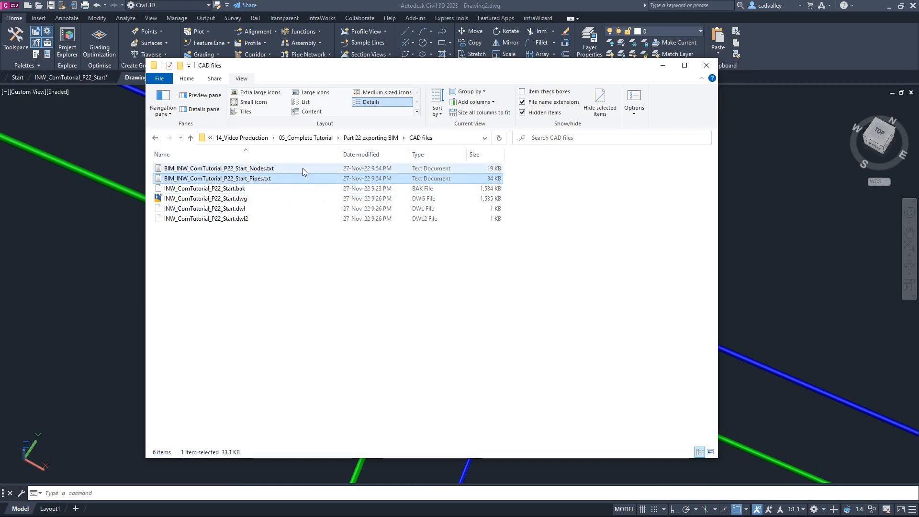
pyautogui.click(219, 168)
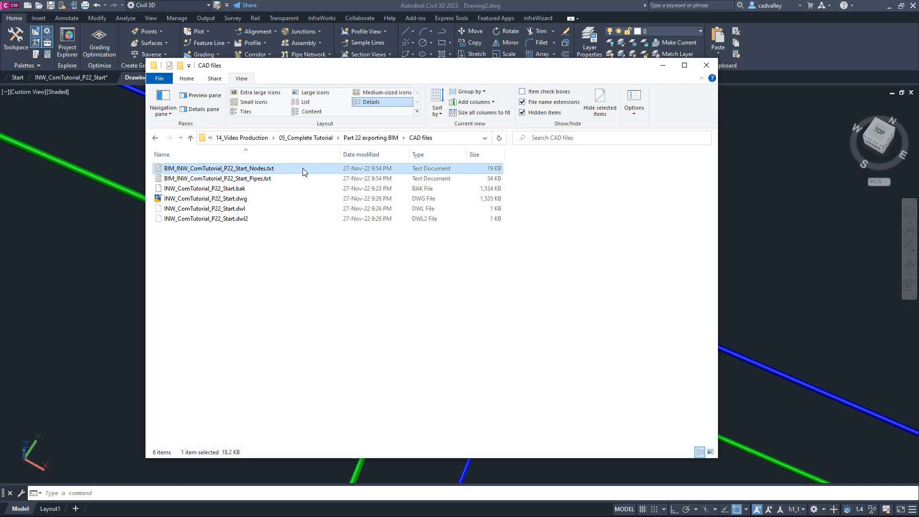
# Open BIM_INW_ComTutorial_P22_Start_Nodes.txt in Notepad and compare it with the 3D pipe model
pyautogui.doubleClick(218, 168)
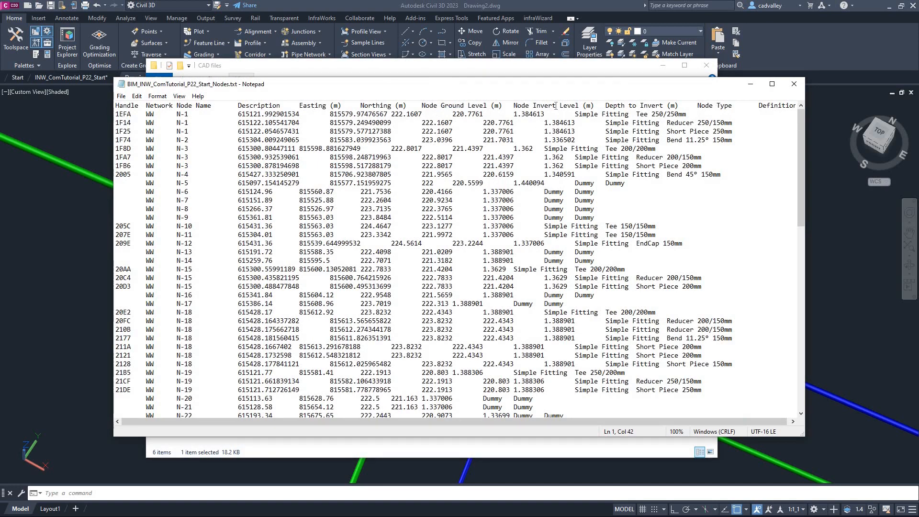
pyautogui.moveTo(56, 236)
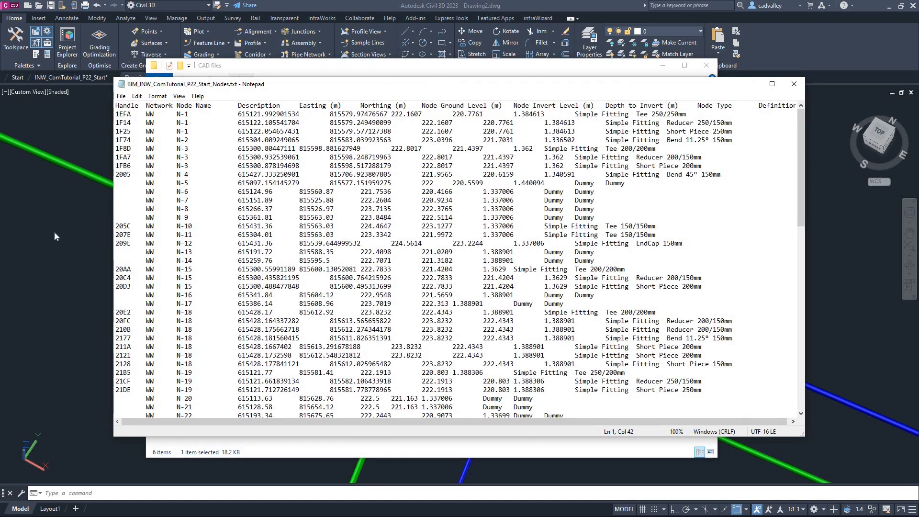
pyautogui.click(793, 84)
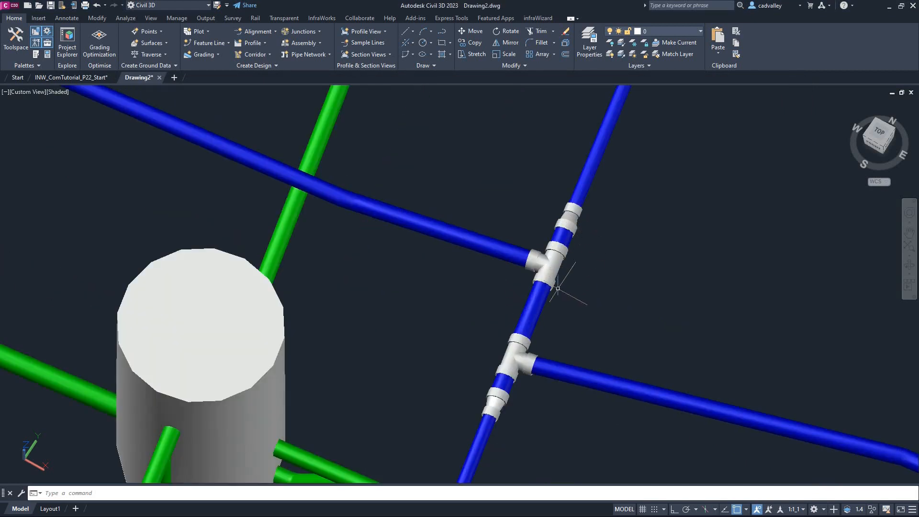
pyautogui.press('alt+tab')
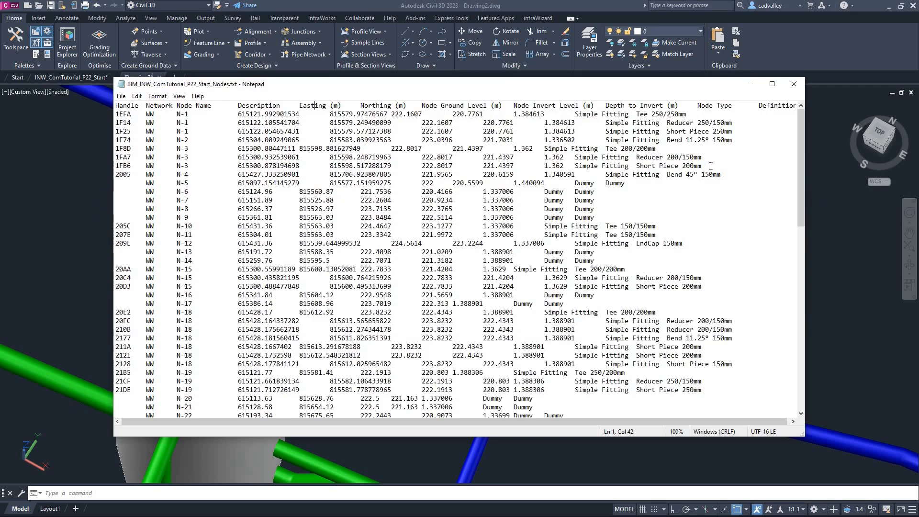
pyautogui.doubleClick(689, 157)
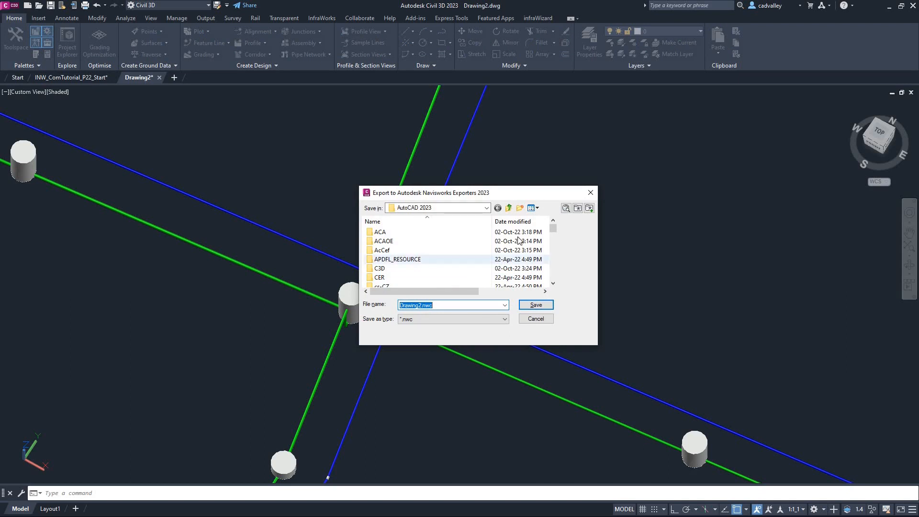
# Save Drawing2.nwc into the Export networks folder on the C drive
pyautogui.click(507, 208)
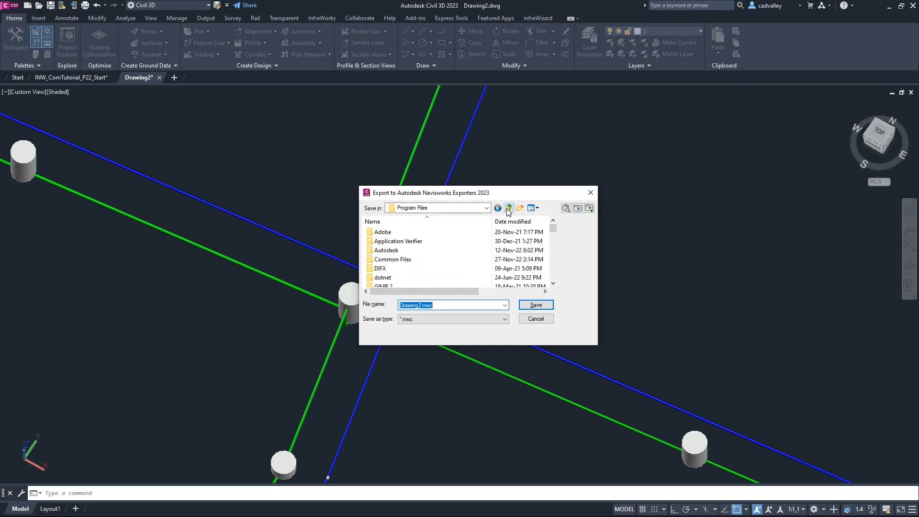
pyautogui.click(507, 208)
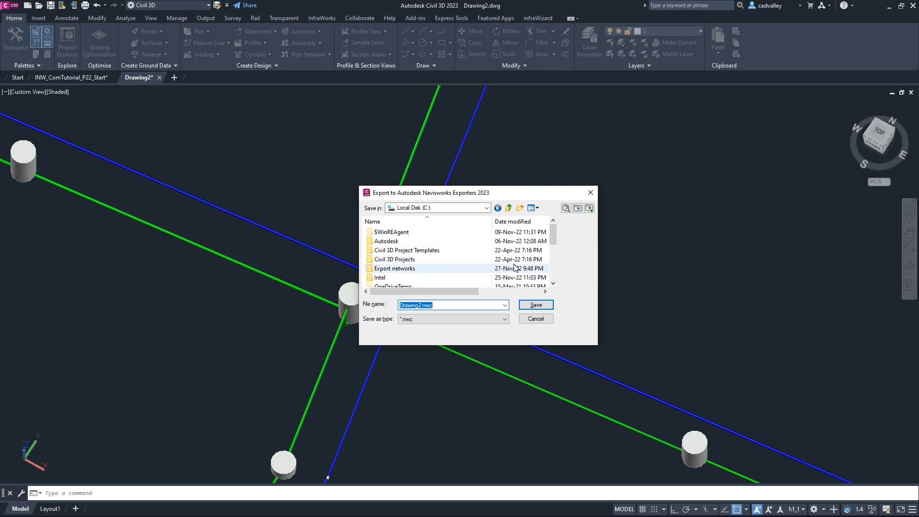
pyautogui.doubleClick(394, 268)
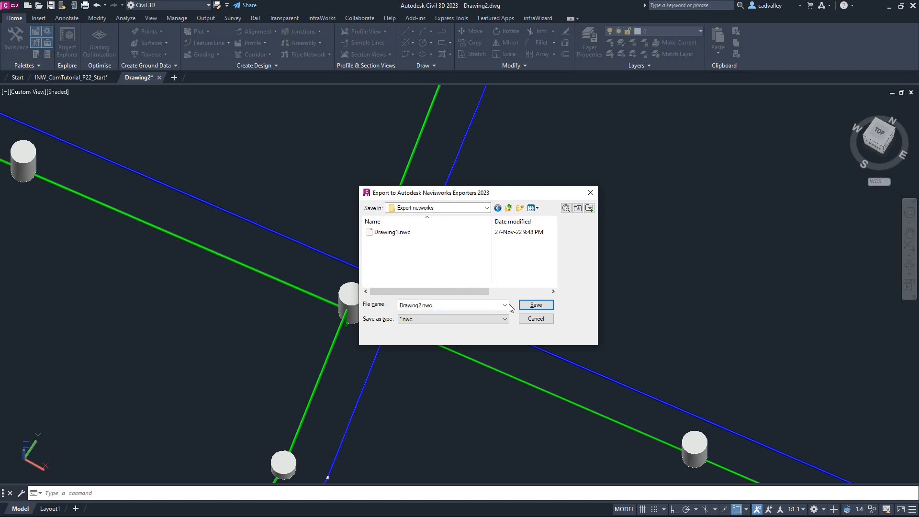
pyautogui.click(534, 305)
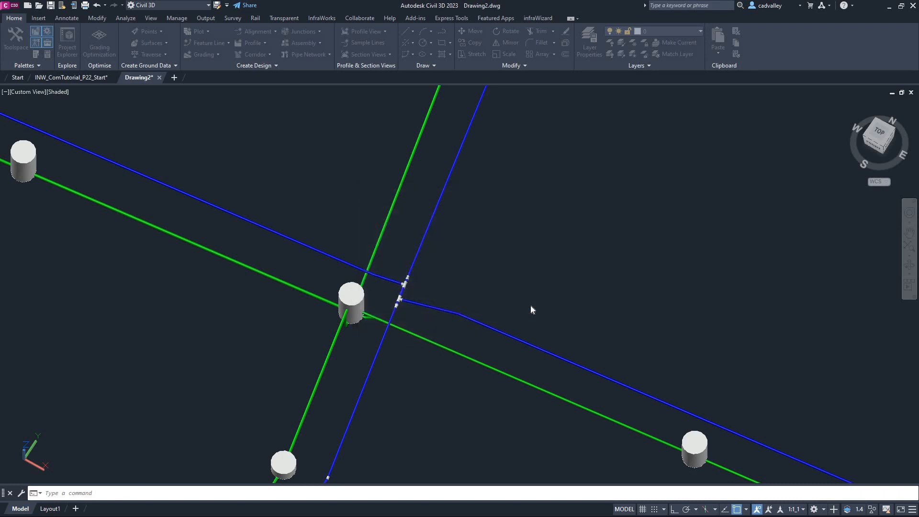
pyautogui.moveTo(529, 305)
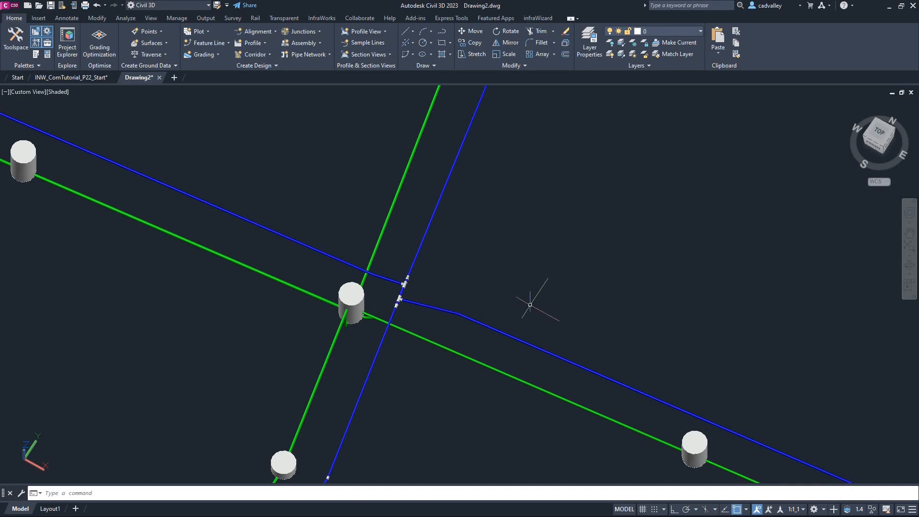
pyautogui.press('alt+tab')
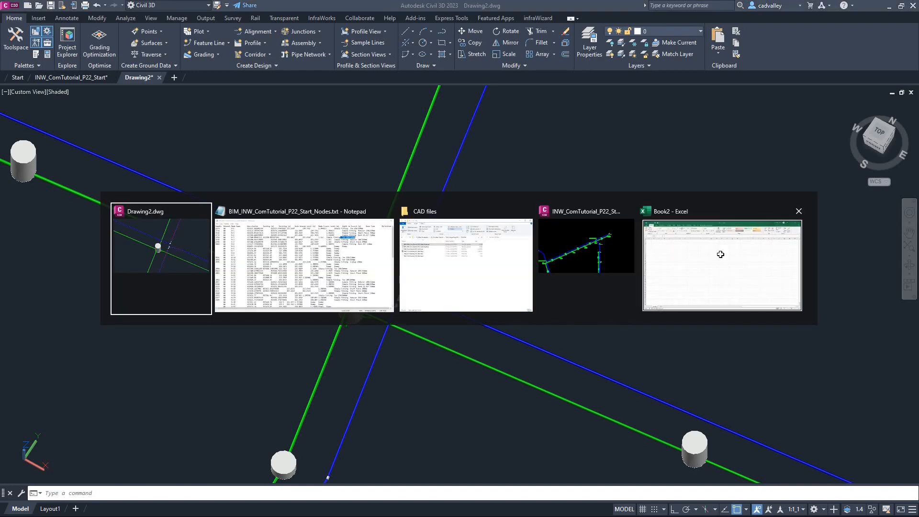
# Import the Pipes .txt with headers in the first row and Handle column as Text
pyautogui.click(721, 254)
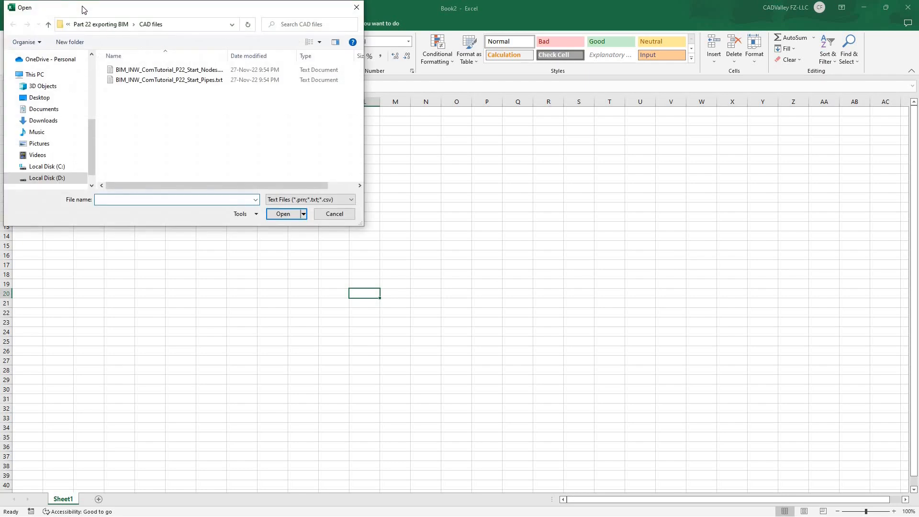
pyautogui.click(175, 199)
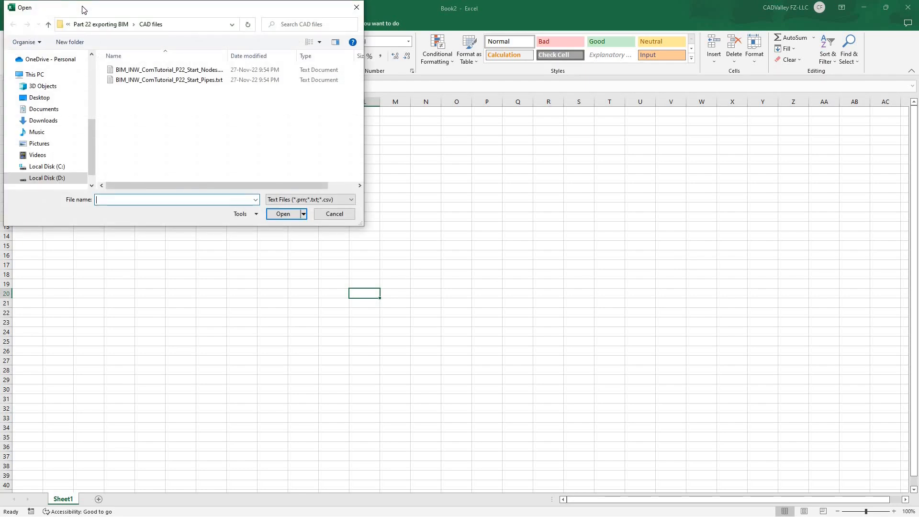
pyautogui.click(334, 213)
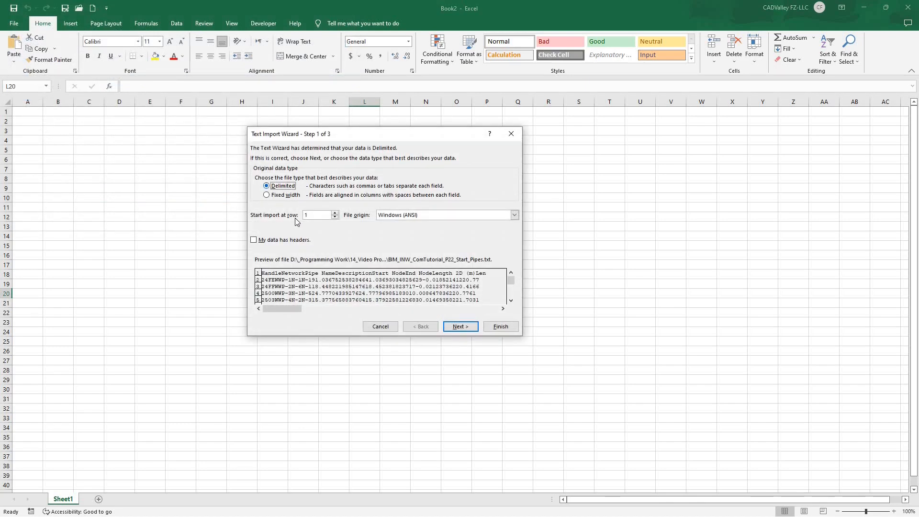
pyautogui.click(253, 240)
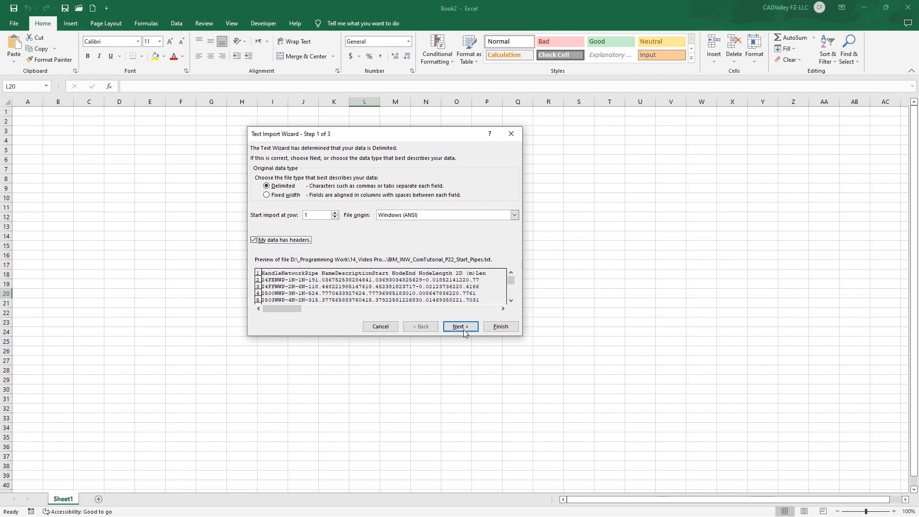
pyautogui.click(460, 327)
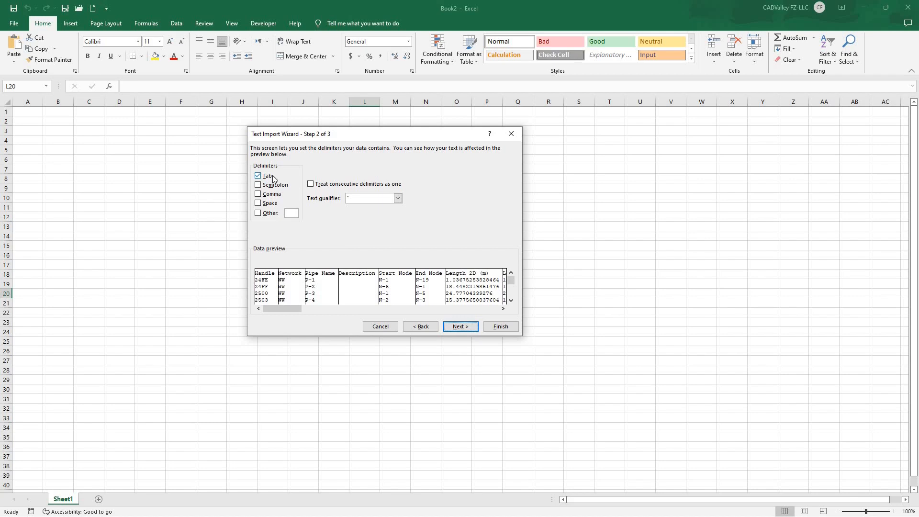
pyautogui.click(460, 326)
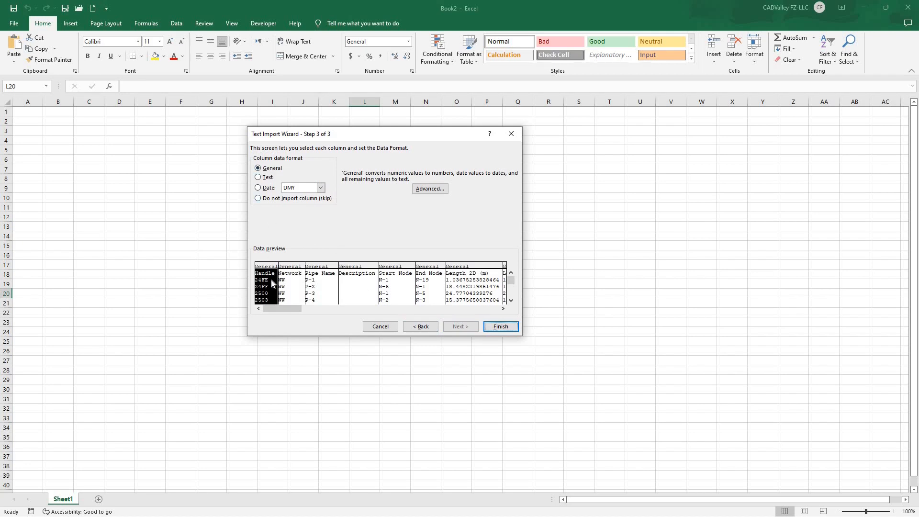
pyautogui.click(258, 178)
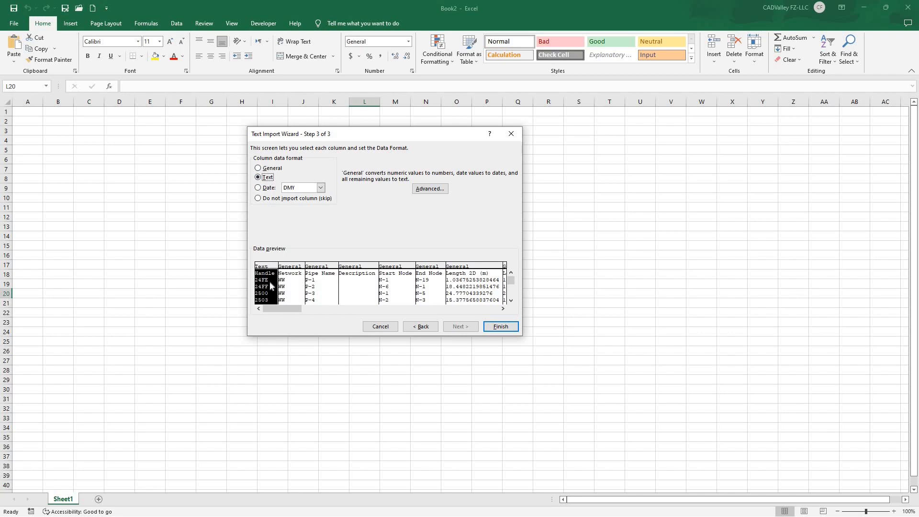
pyautogui.moveTo(499, 293)
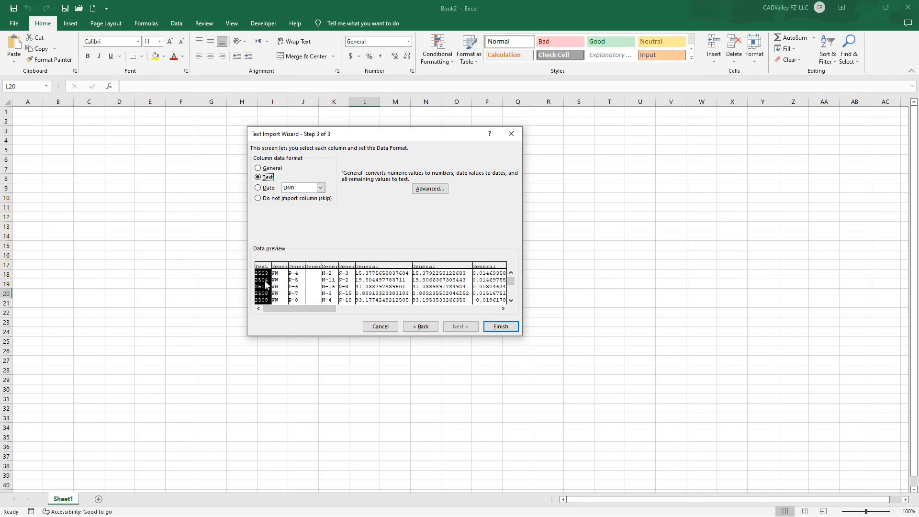
pyautogui.moveTo(287, 249)
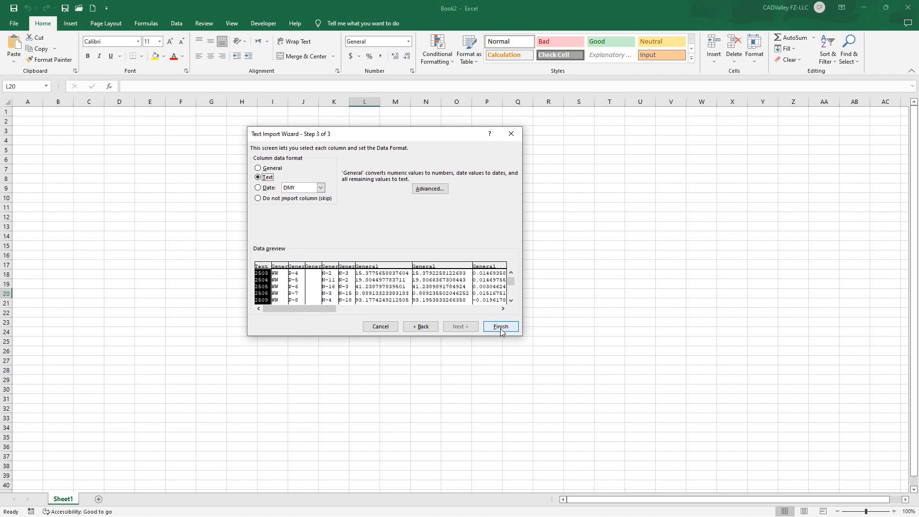
pyautogui.click(499, 326)
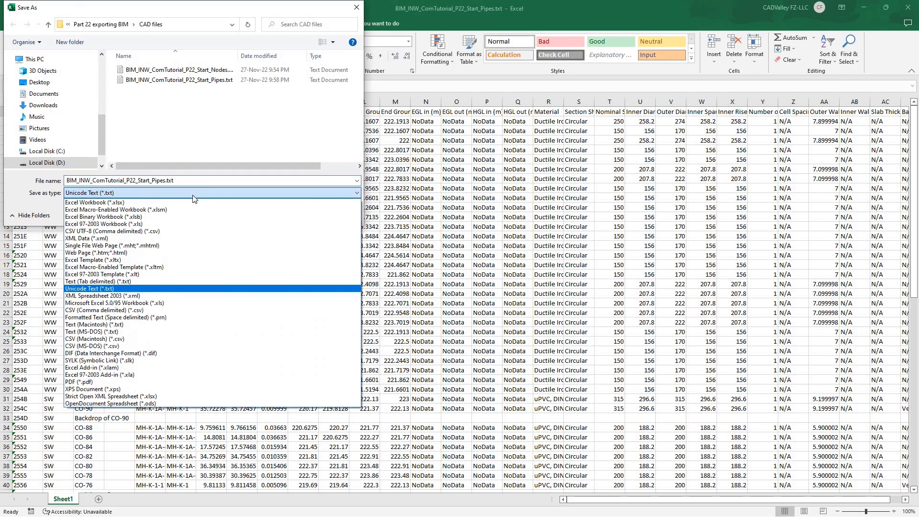
# Save the imported pipes data as an Excel 97-2003 (*.xls) workbook
pyautogui.click(105, 224)
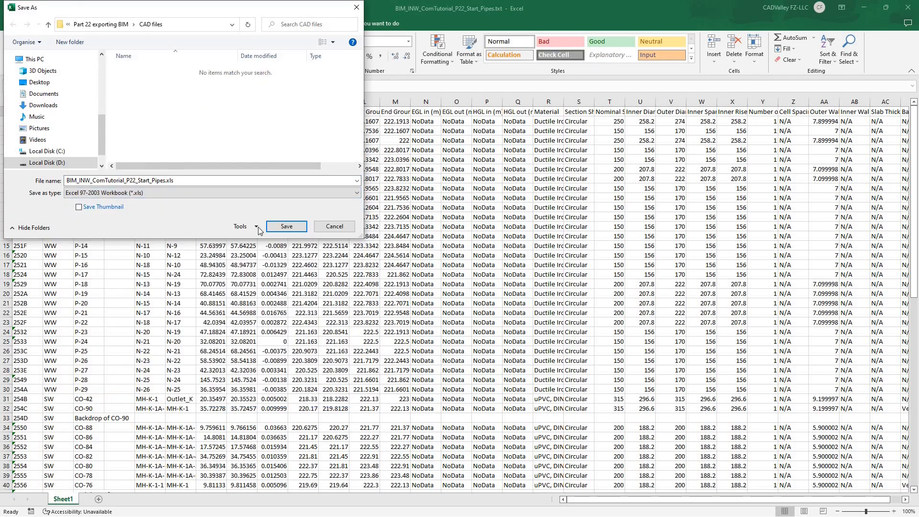
pyautogui.click(286, 226)
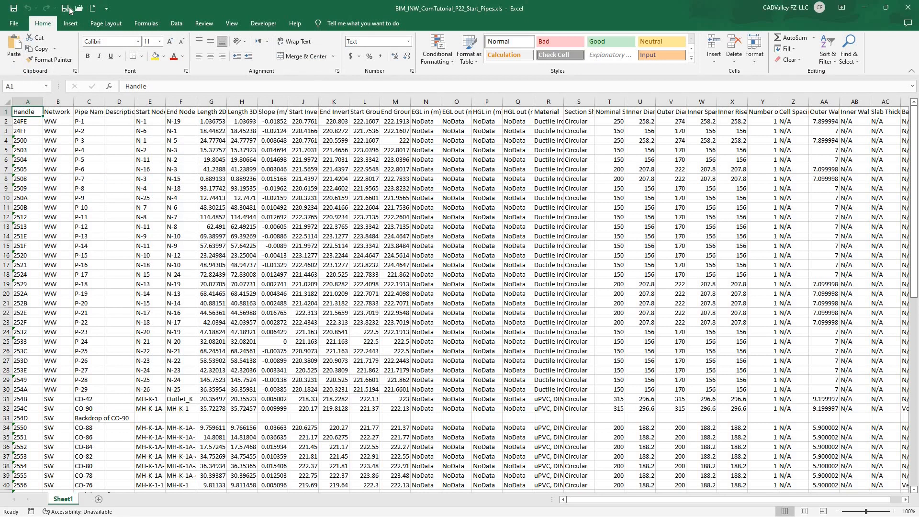
pyautogui.click(63, 7)
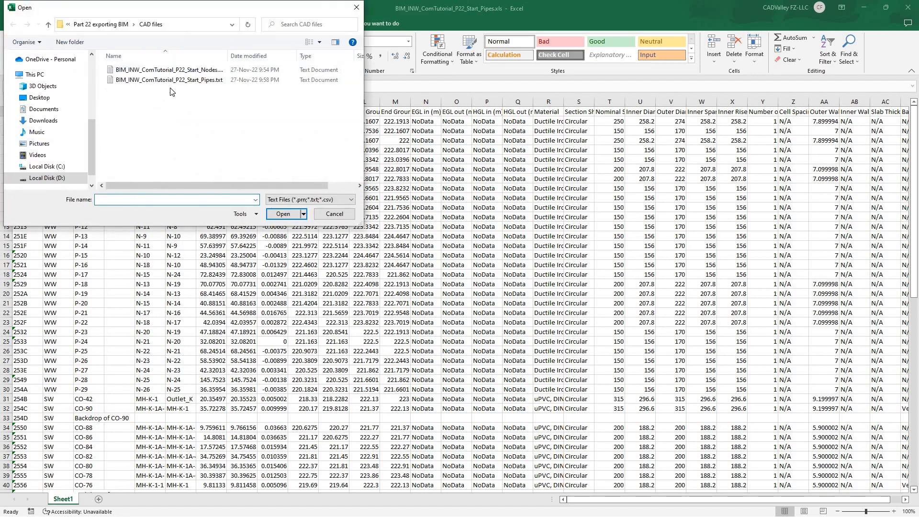
# Import the Nodes .txt through the Text Import Wizard with Tab delimiter and Handle as Text
pyautogui.click(282, 213)
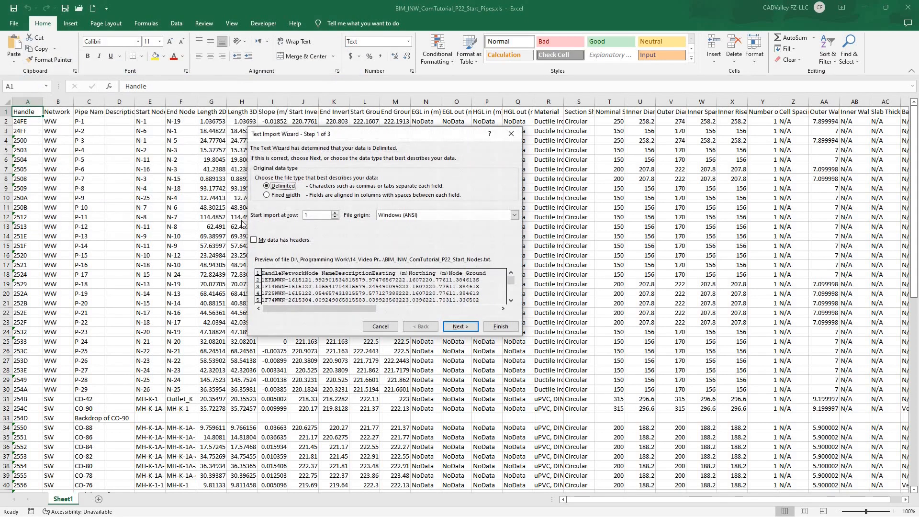
pyautogui.click(460, 326)
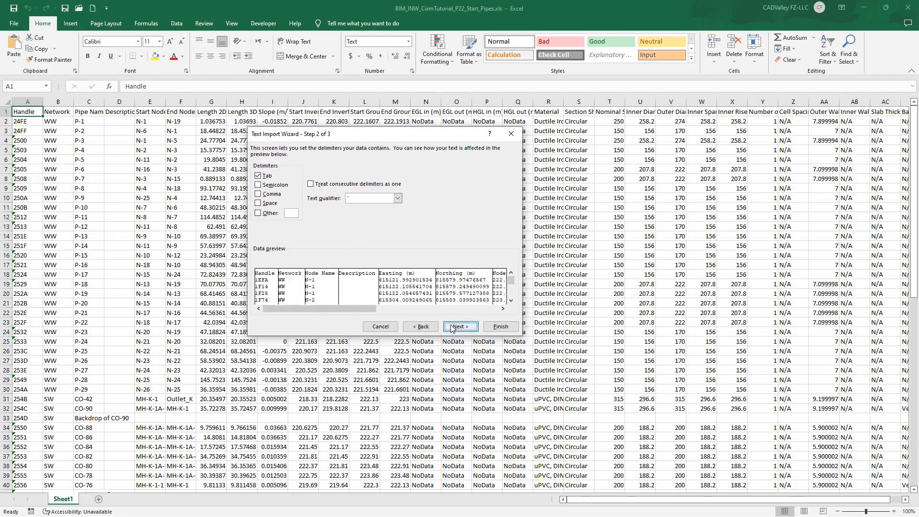
pyautogui.click(460, 326)
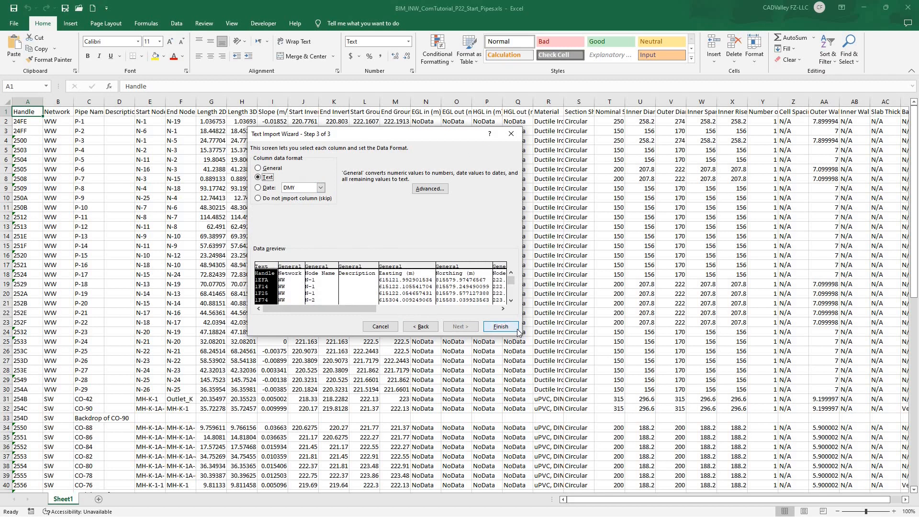
pyautogui.click(499, 326)
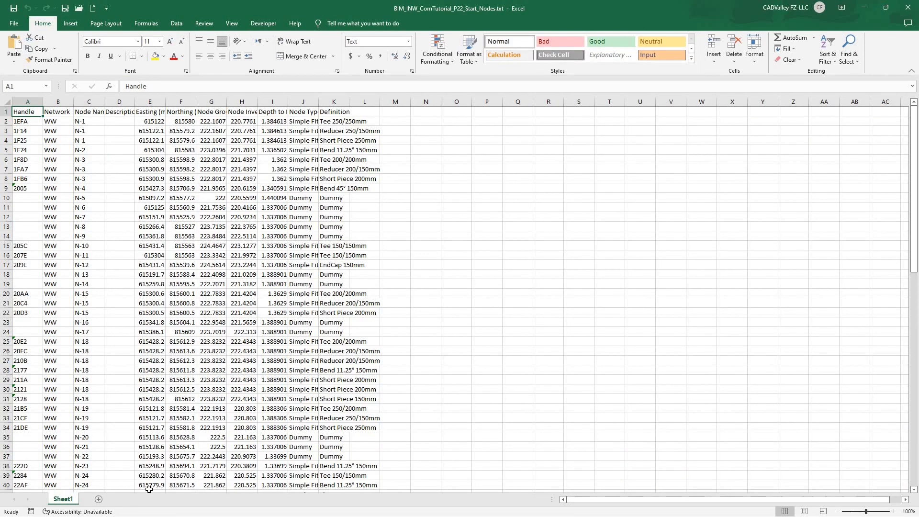
# Save the nodes data as BIM_INW_ComTutorial_P22_Start_Nodes.xls in Excel 97-2003 format
pyautogui.press('ctrl+s')
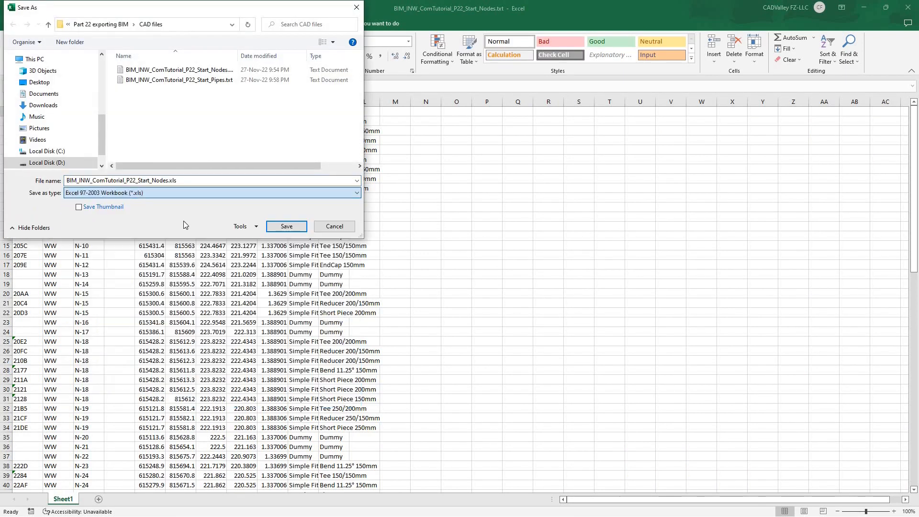
pyautogui.click(286, 226)
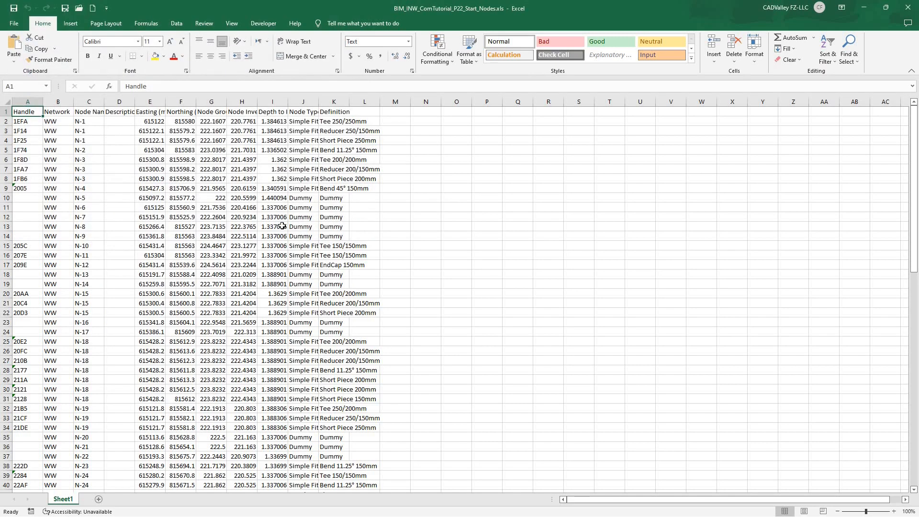
pyautogui.click(425, 311)
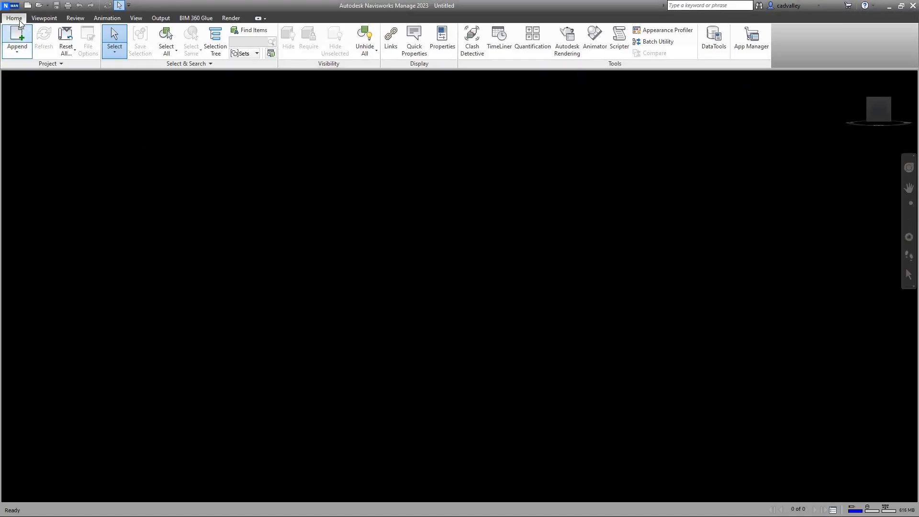
pyautogui.moveTo(139, 149)
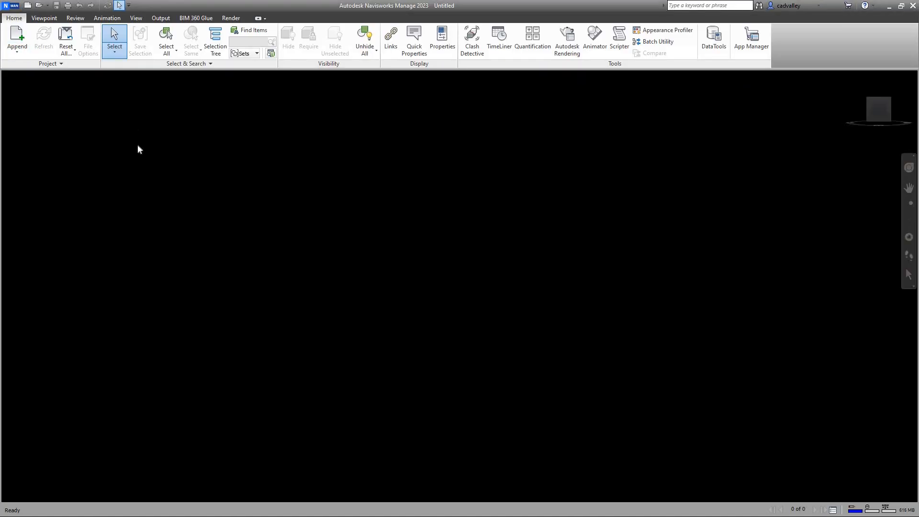
# Append the exported pipe network model and open the DataTools links manager
pyautogui.click(17, 38)
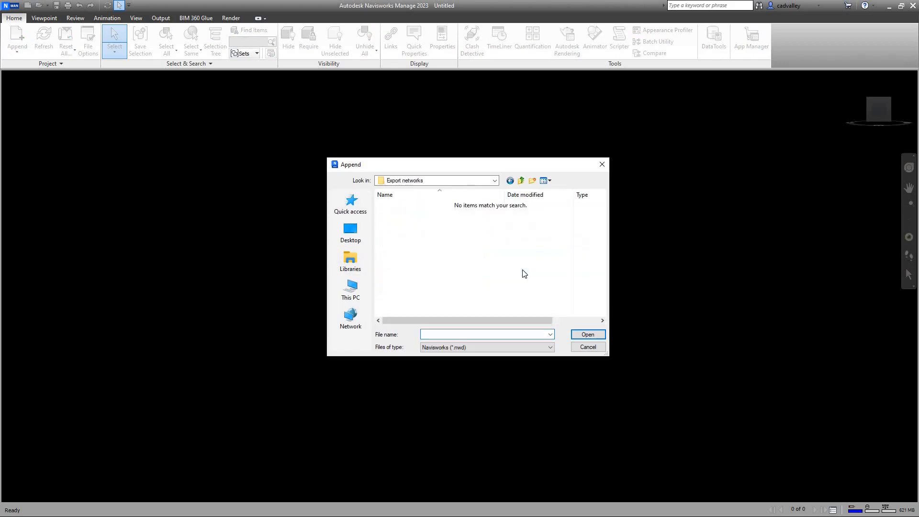
pyautogui.click(549, 347)
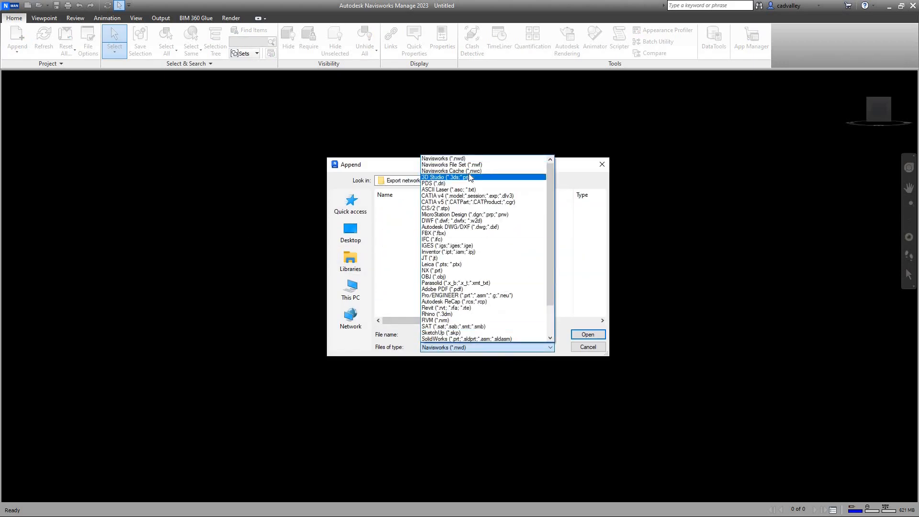
pyautogui.click(587, 347)
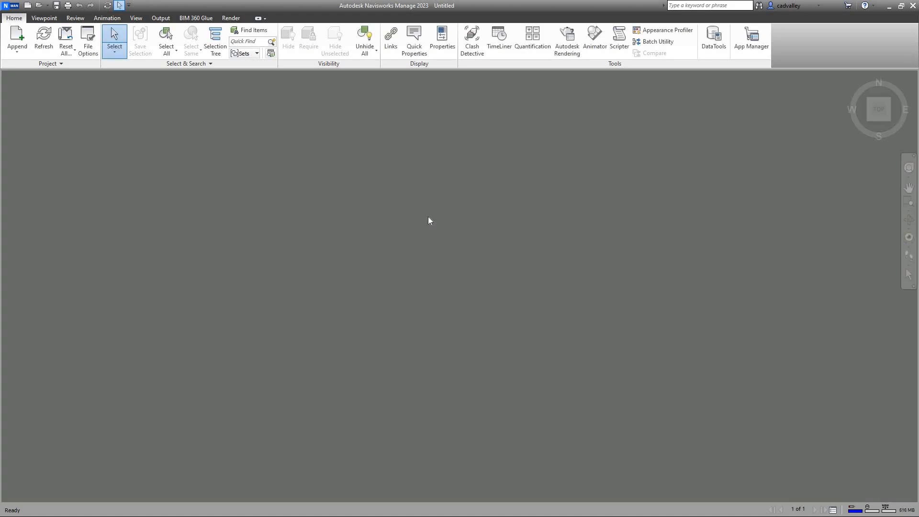
pyautogui.click(909, 206)
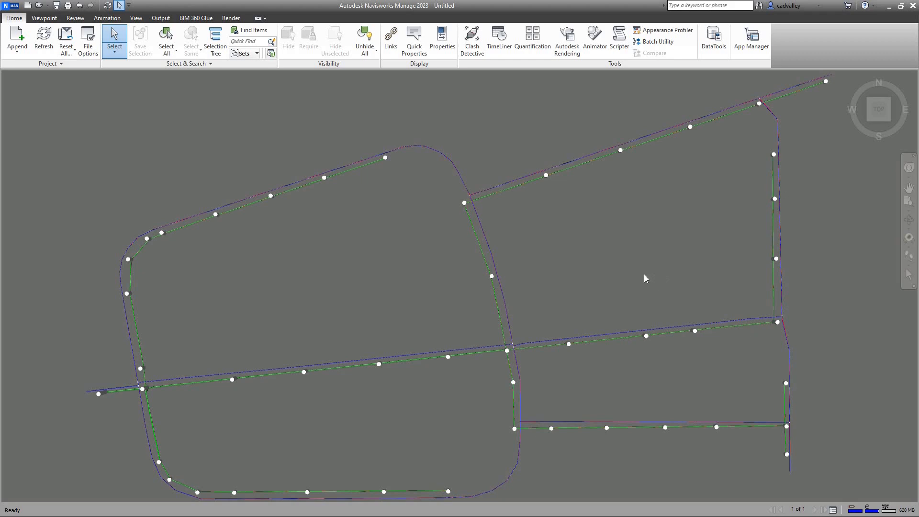
pyautogui.moveTo(719, 274)
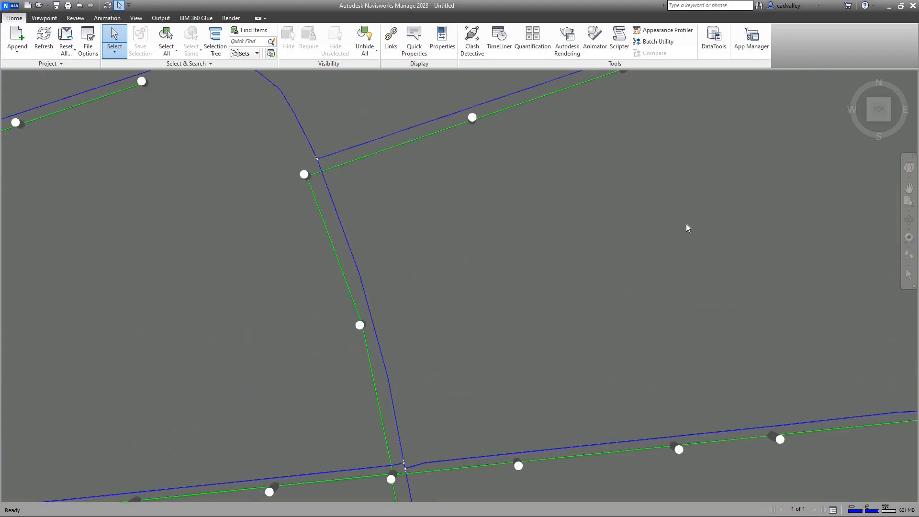
pyautogui.click(712, 38)
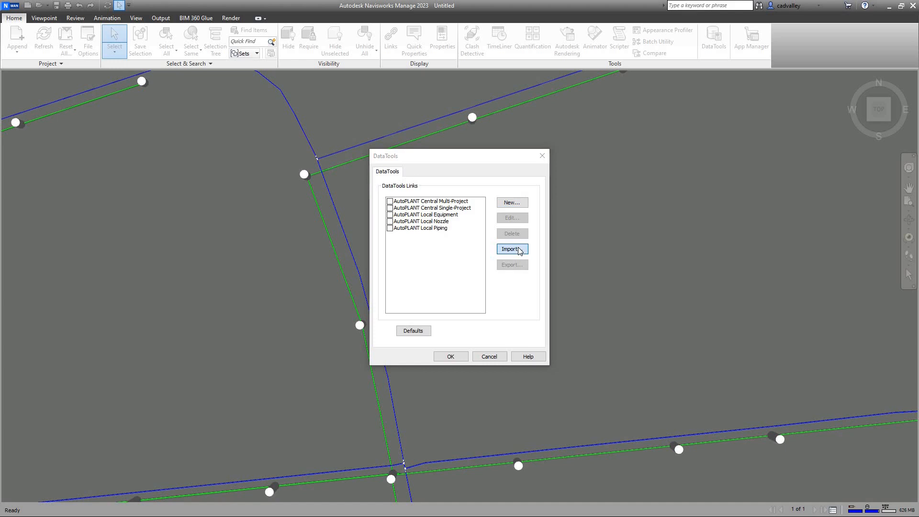
# Select the Metric-Nodes and Metric-Pipes XML files in the Data Links for Navisworks folder
pyautogui.click(511, 248)
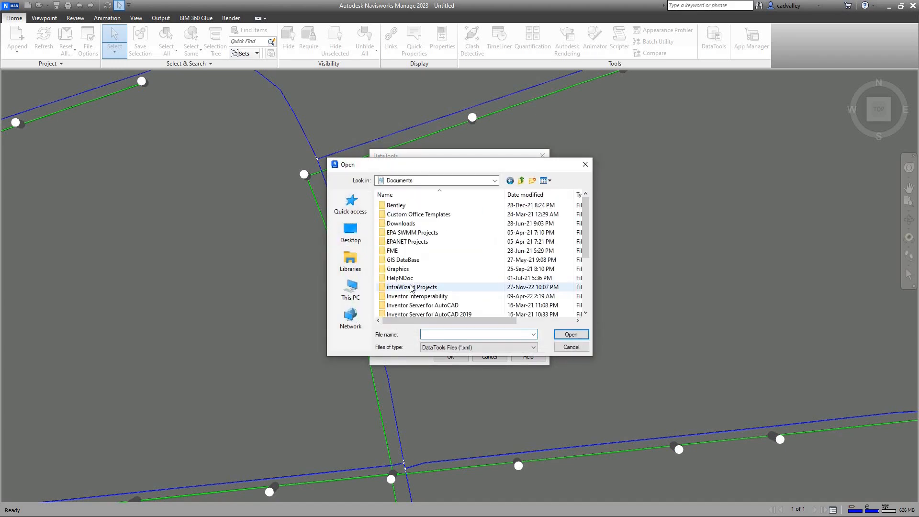
pyautogui.doubleClick(412, 286)
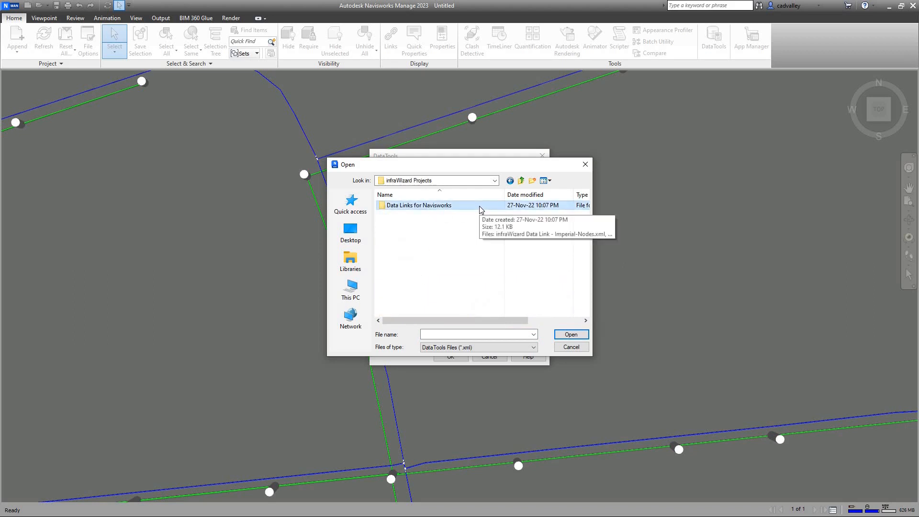
pyautogui.doubleClick(418, 206)
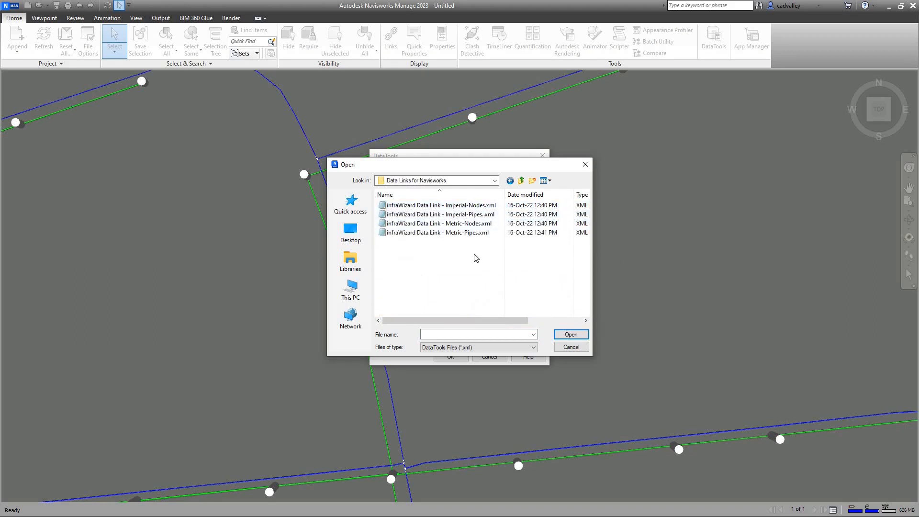
pyautogui.click(438, 205)
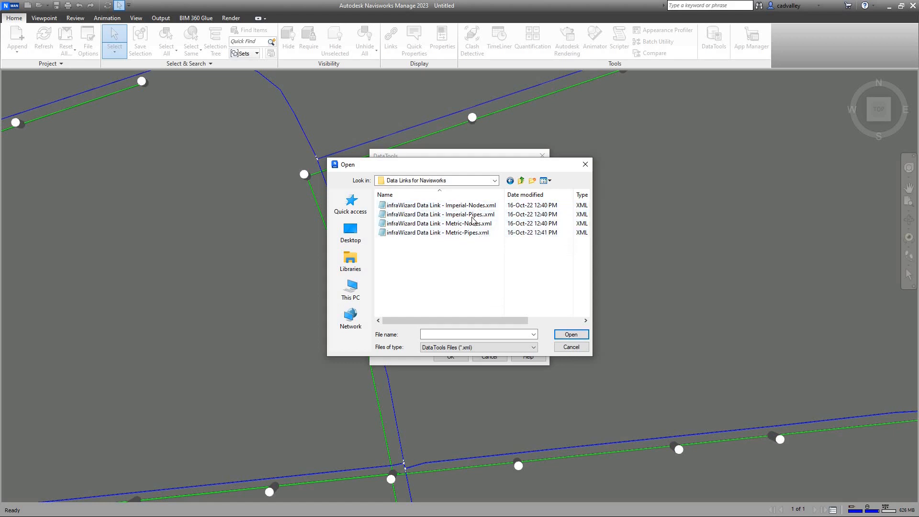
pyautogui.click(437, 224)
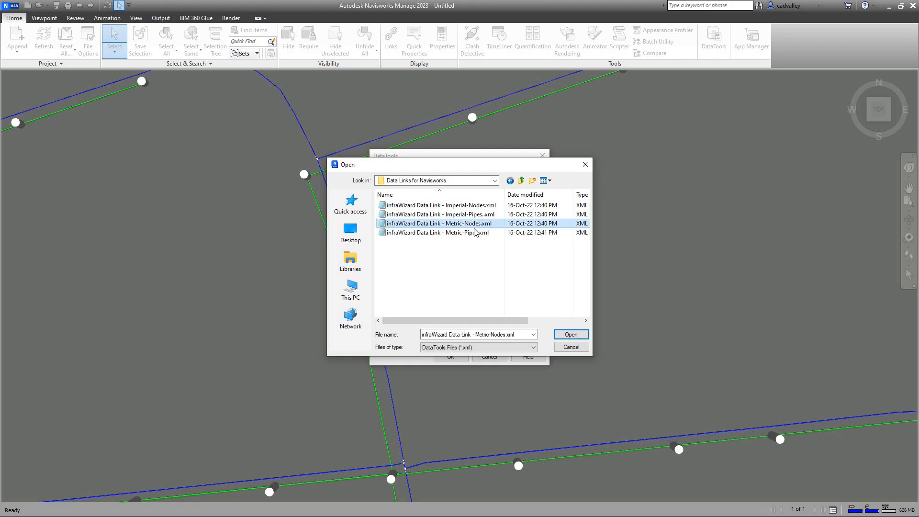
pyautogui.click(439, 206)
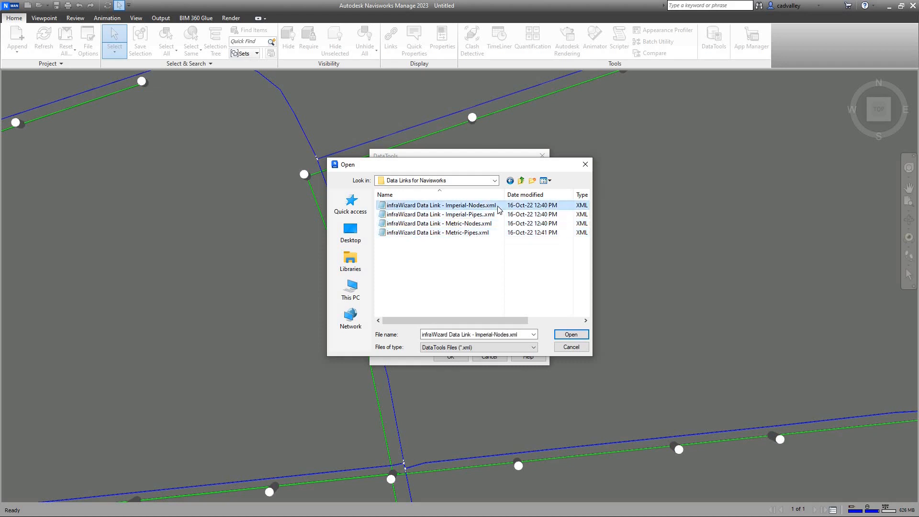
pyautogui.click(438, 224)
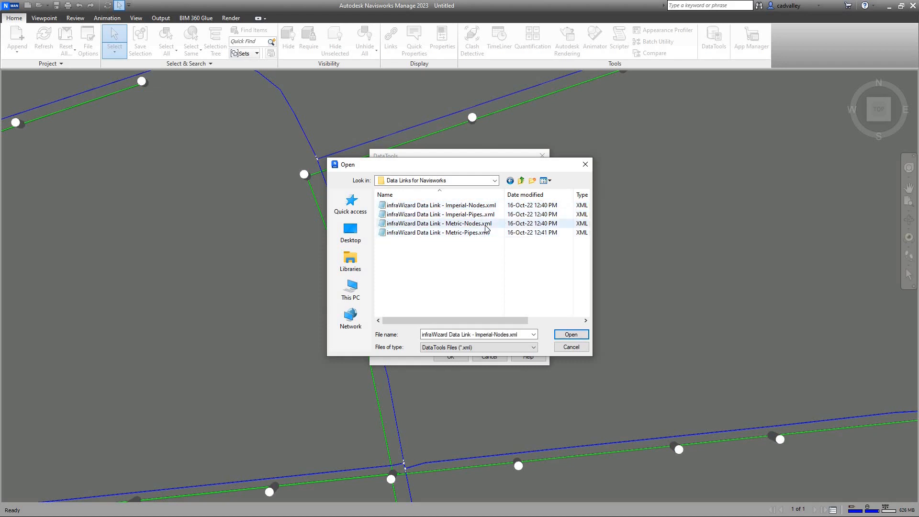
pyautogui.click(436, 232)
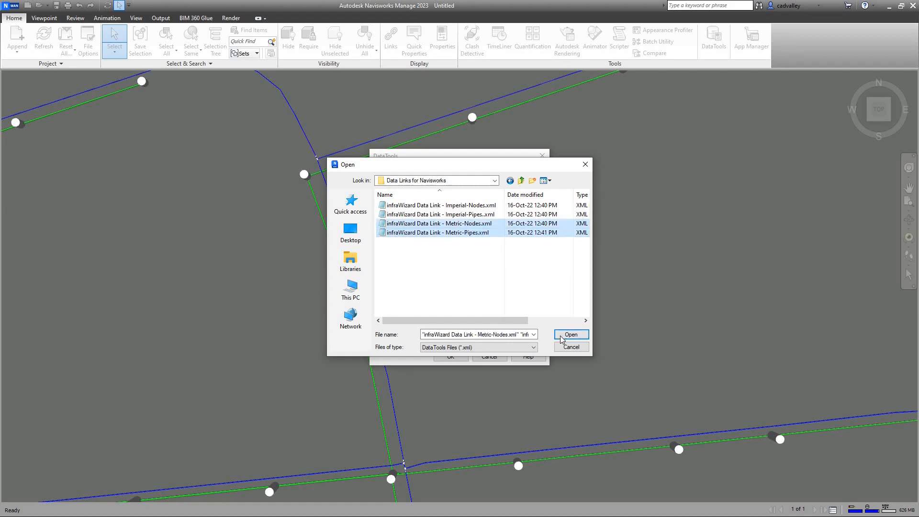
# Import both metric links, enable them, and edit the INW Node Data link
pyautogui.click(569, 334)
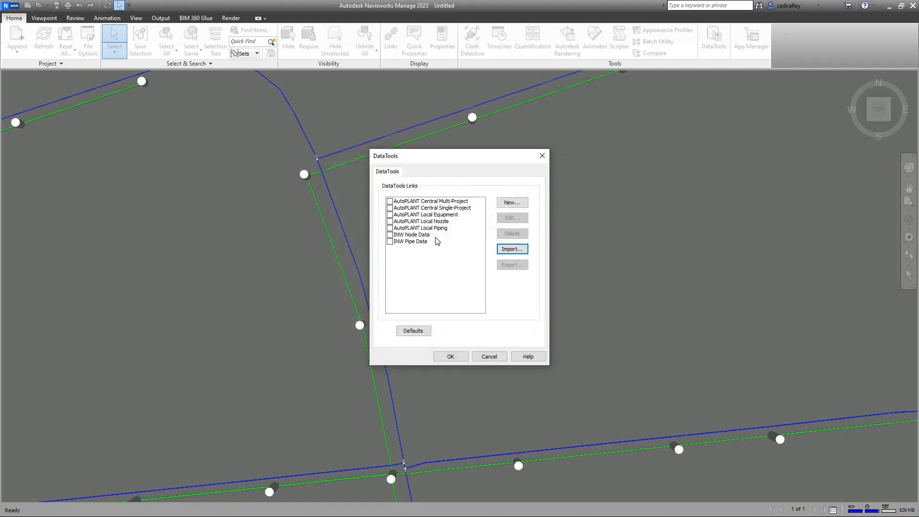
pyautogui.click(412, 234)
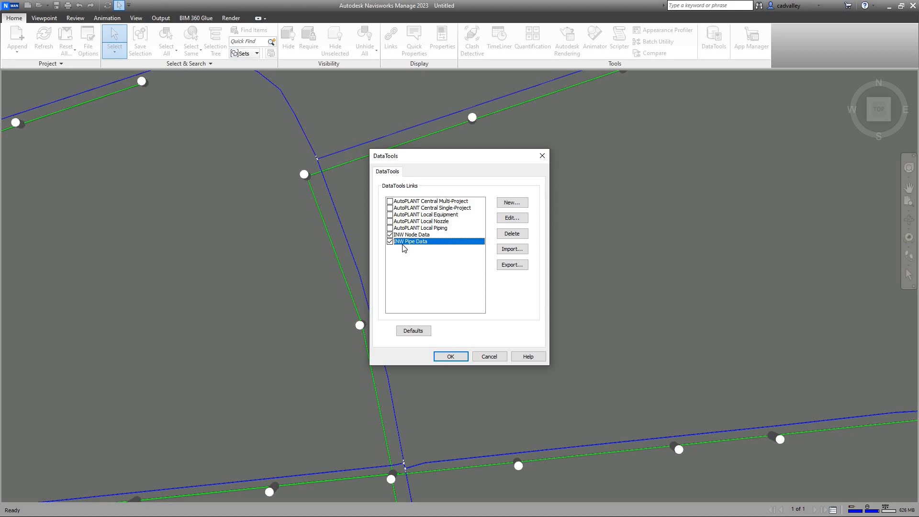
pyautogui.moveTo(420, 261)
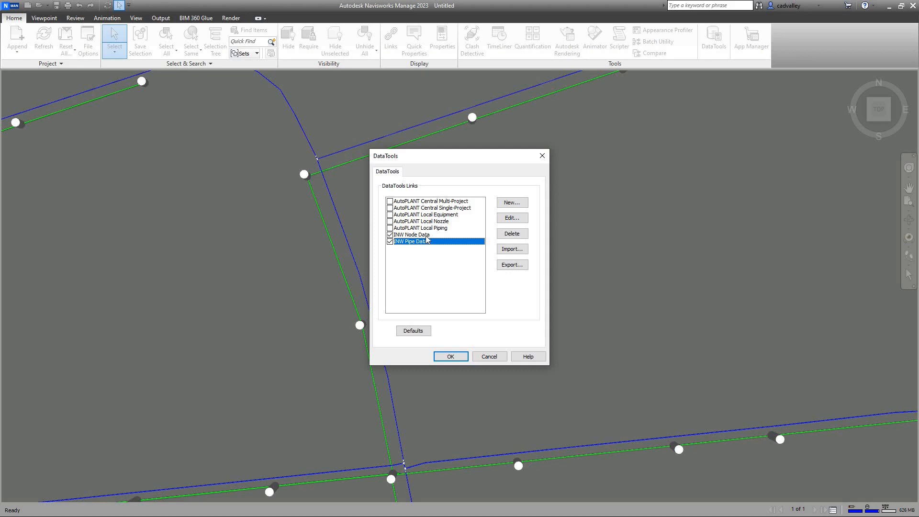
pyautogui.click(511, 217)
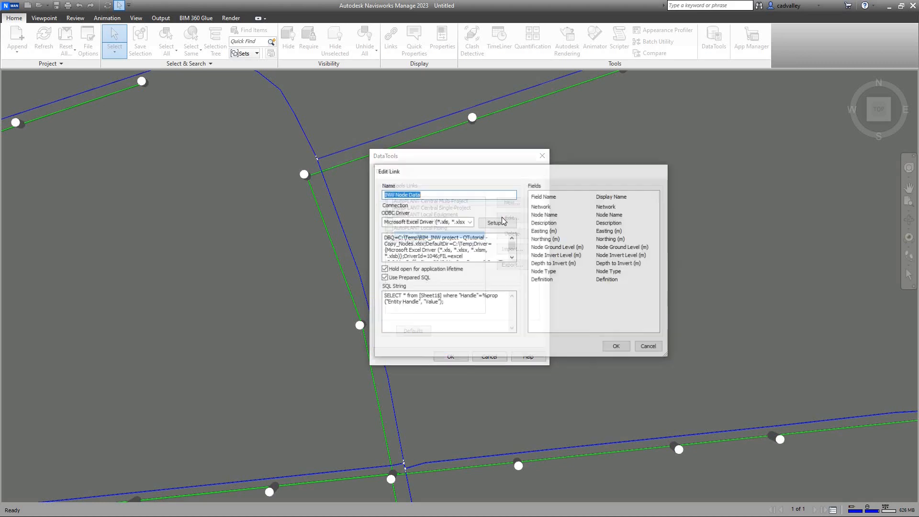
# Link INW Node Data to the Start_Nodes .xls workbook, then edit INW Pipe Data
pyautogui.click(496, 222)
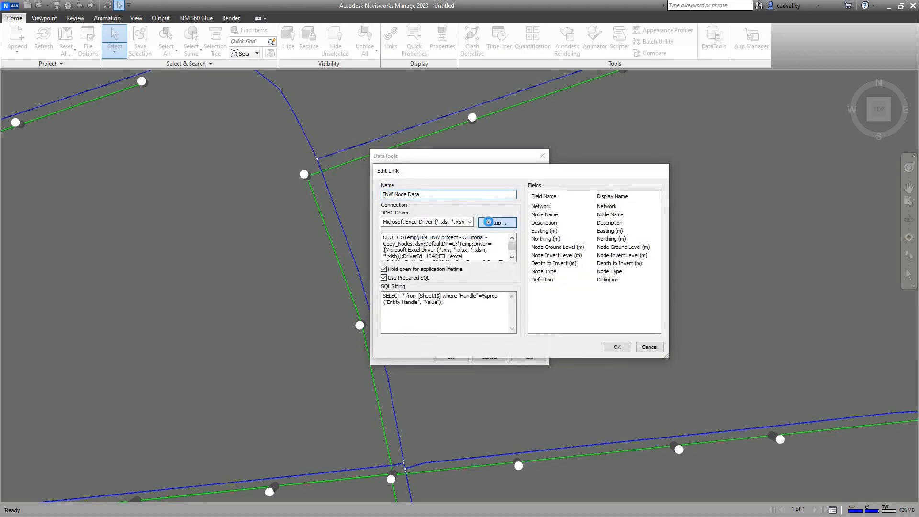
pyautogui.click(496, 222)
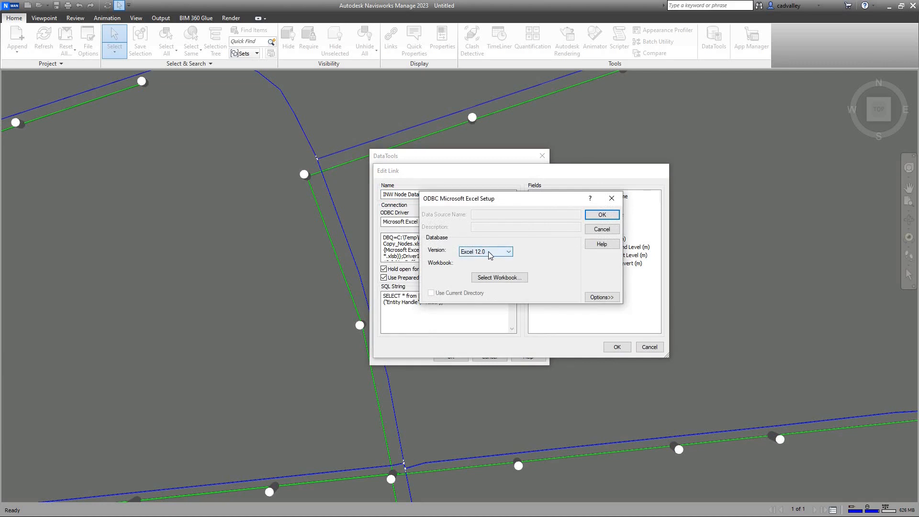
pyautogui.click(498, 277)
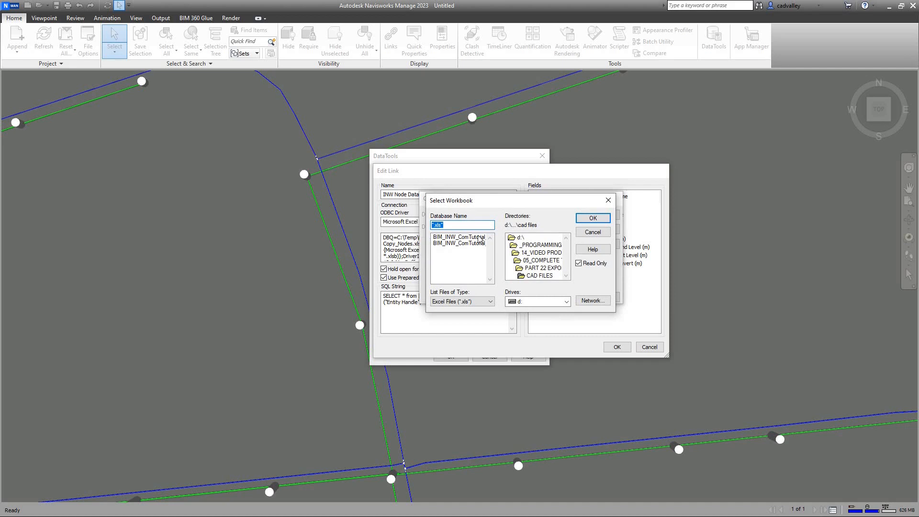
pyautogui.click(459, 237)
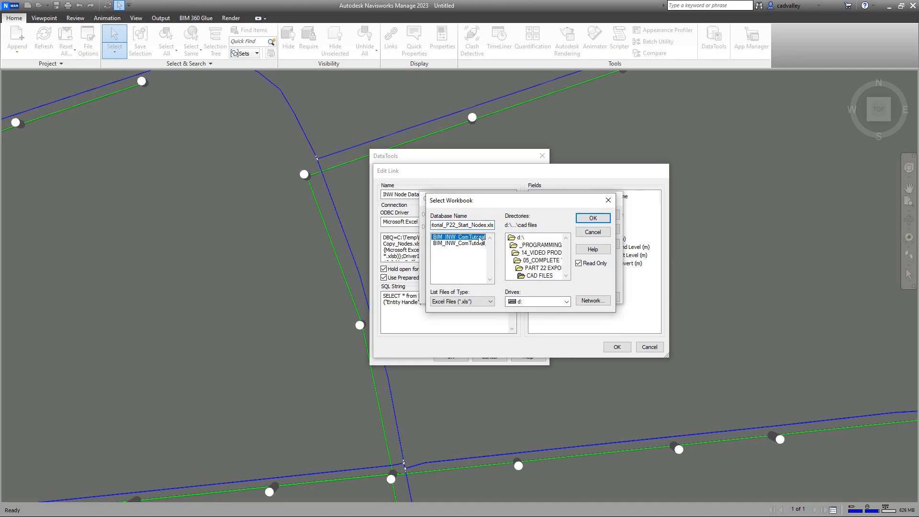
pyautogui.click(591, 217)
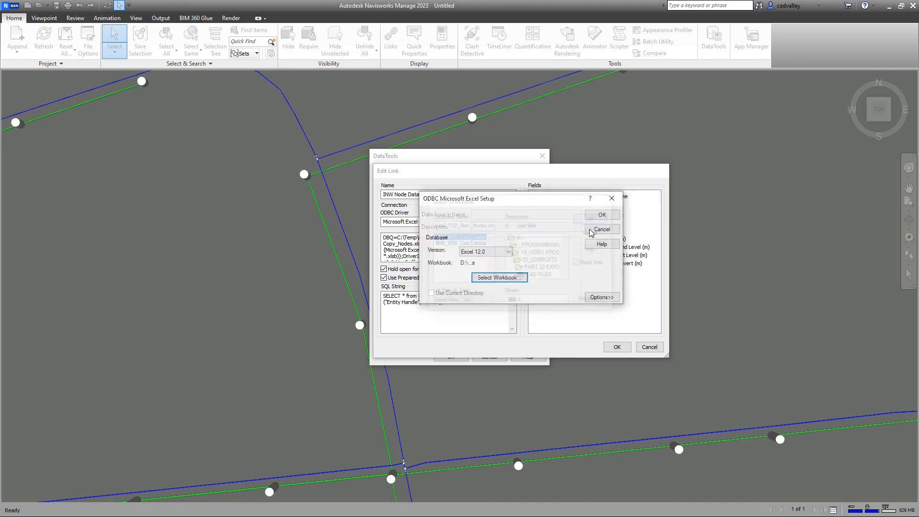
pyautogui.click(602, 214)
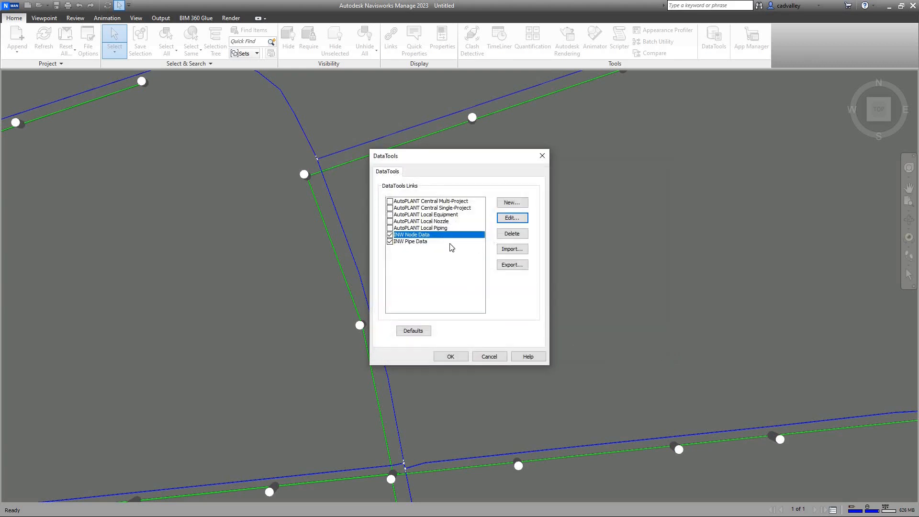
pyautogui.click(511, 217)
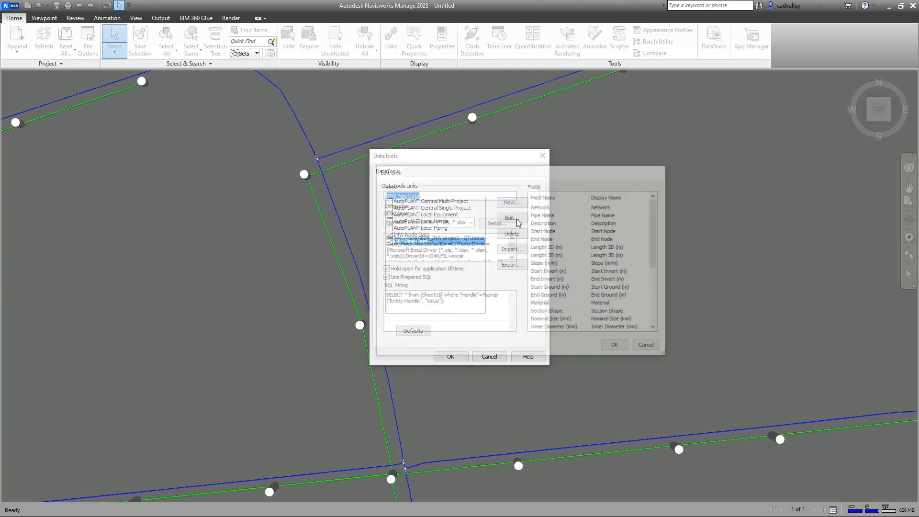
# Link INW Pipe Data to the tutorial pipes .xls workbook, then close DataTools
pyautogui.click(496, 224)
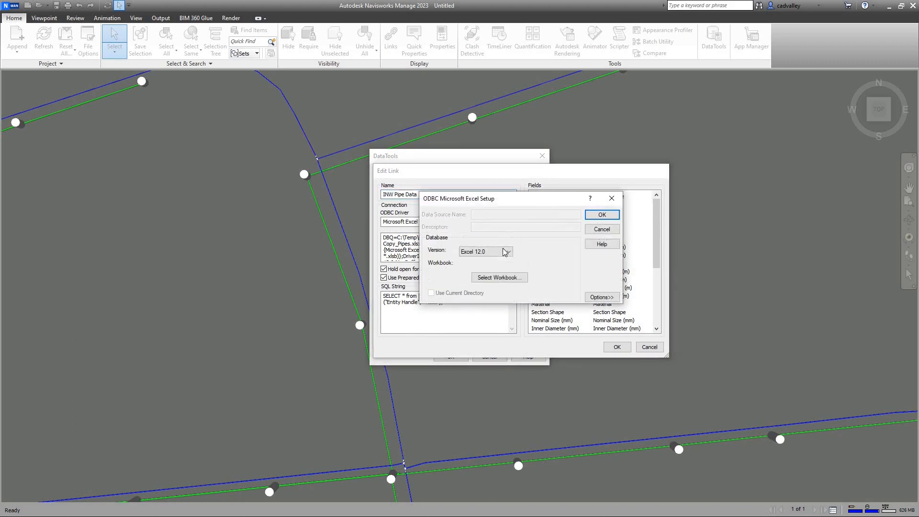
pyautogui.click(498, 277)
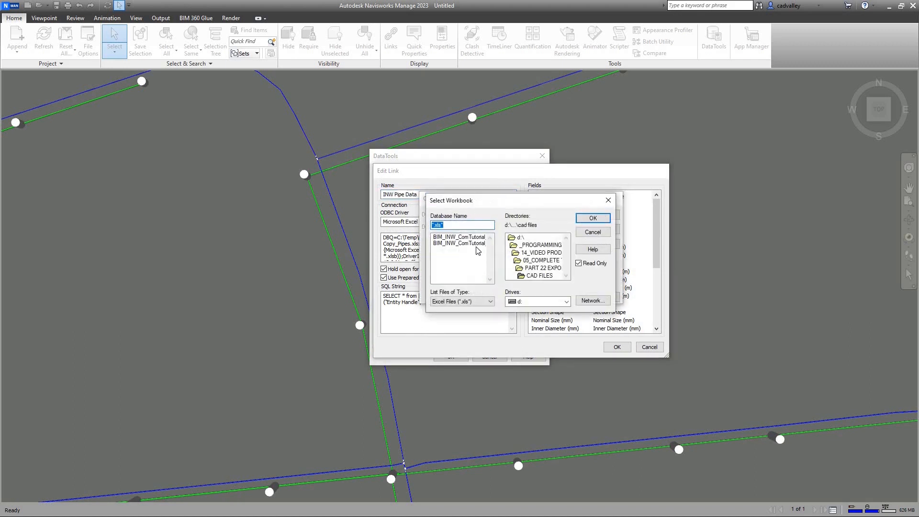
pyautogui.click(591, 217)
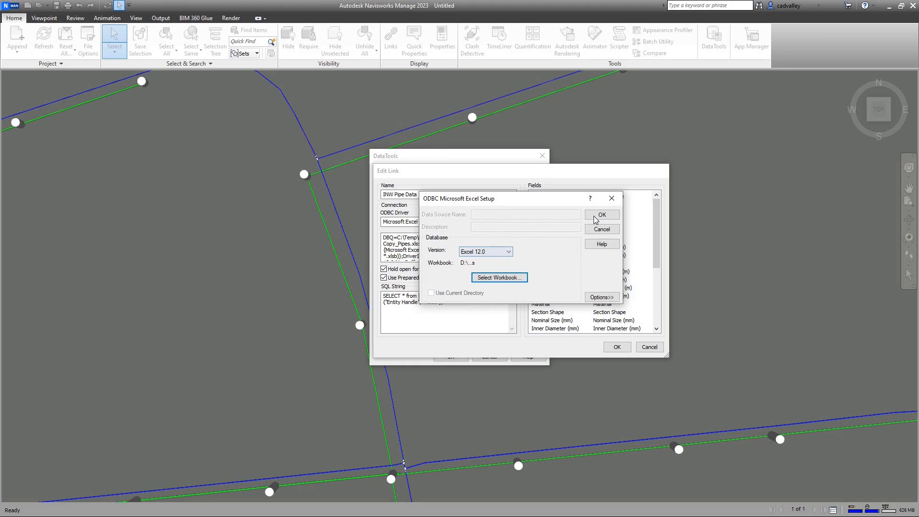
pyautogui.click(601, 214)
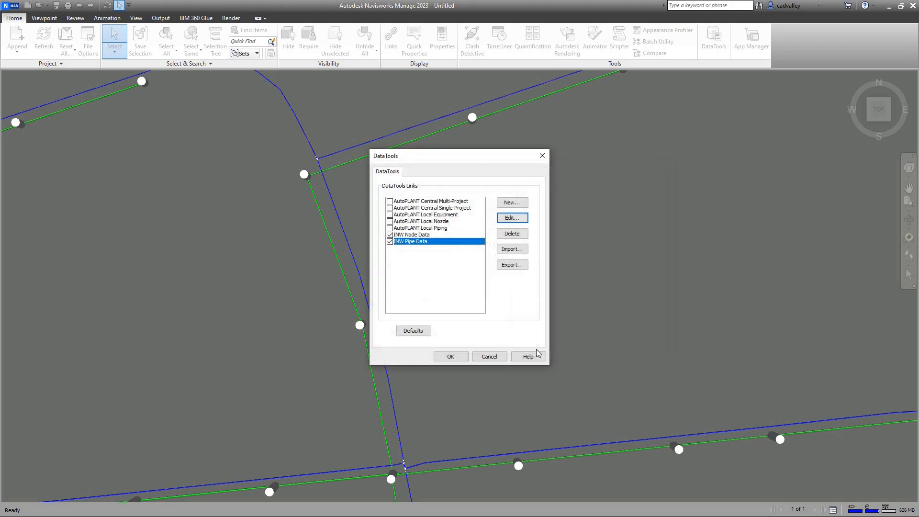
pyautogui.click(450, 356)
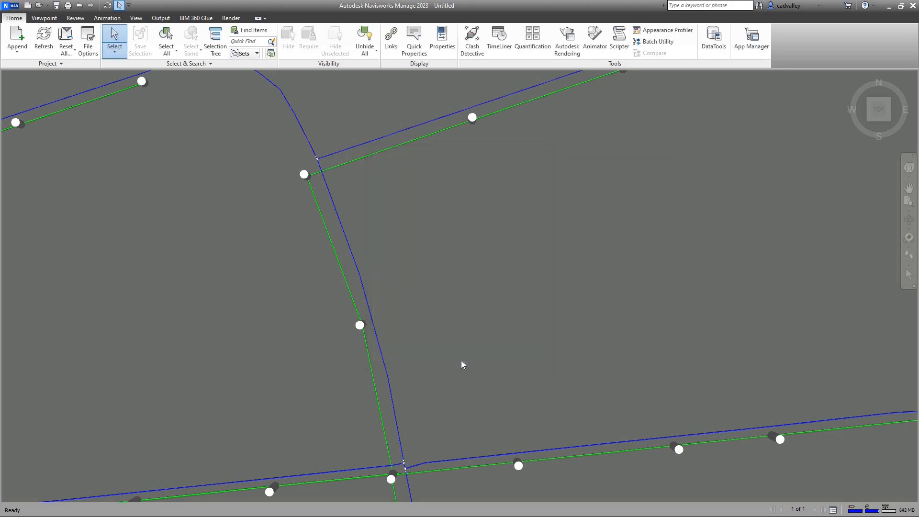
pyautogui.moveTo(511, 325)
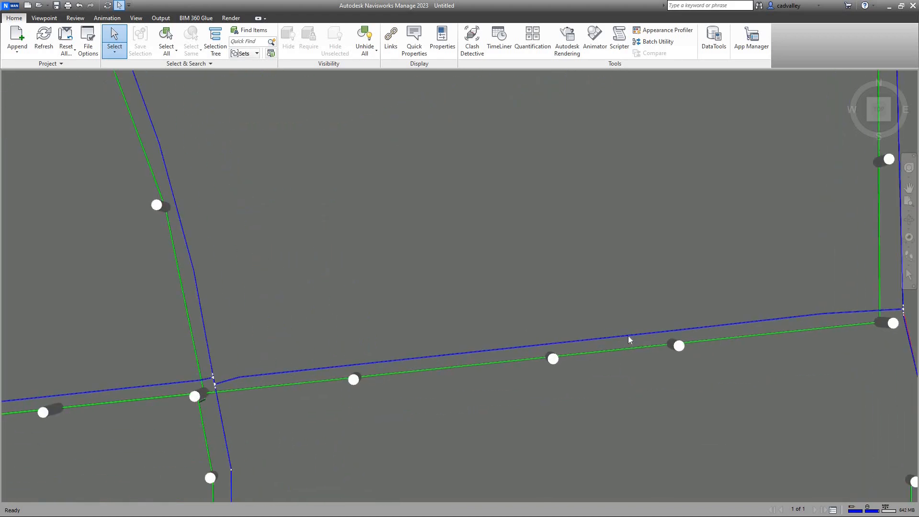
pyautogui.moveTo(605, 341)
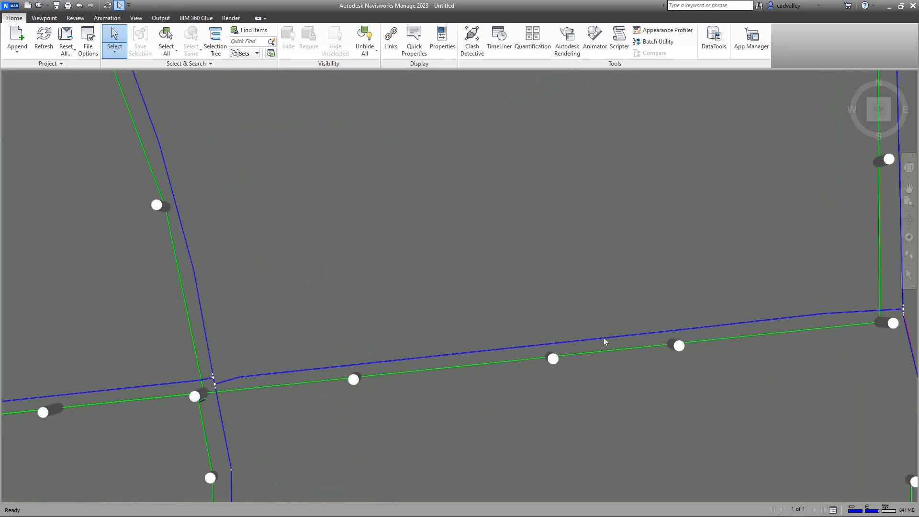
# Check pipe P-21's Start Node in INW Pipe Data, then manhole MH-K-9's INW Node Data
pyautogui.click(442, 42)
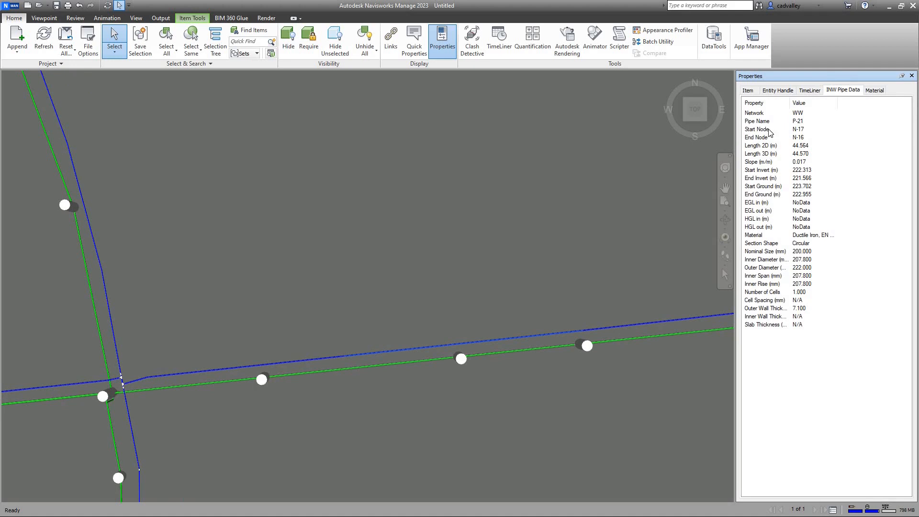
pyautogui.click(756, 129)
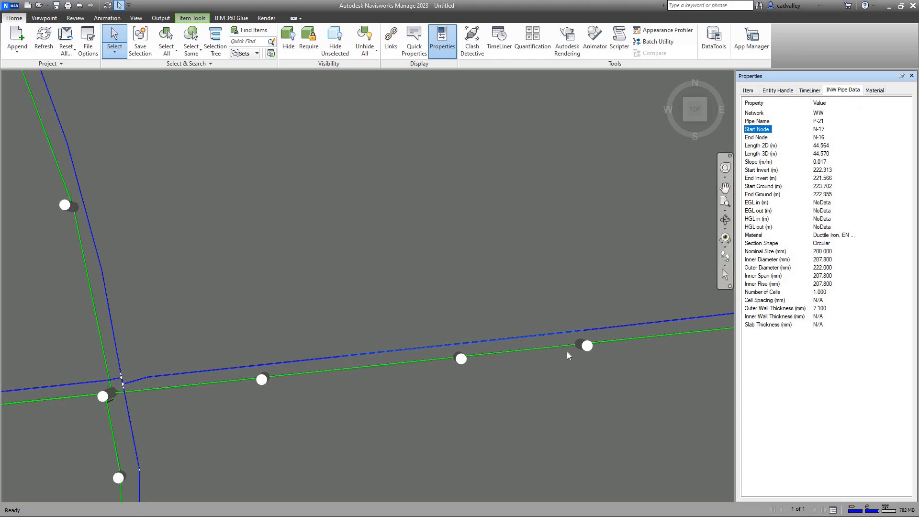
pyautogui.click(584, 345)
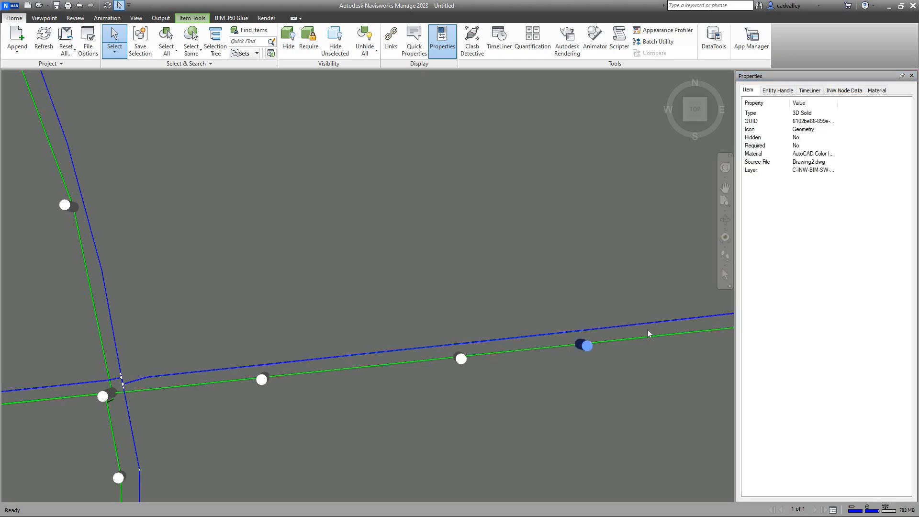
pyautogui.click(843, 90)
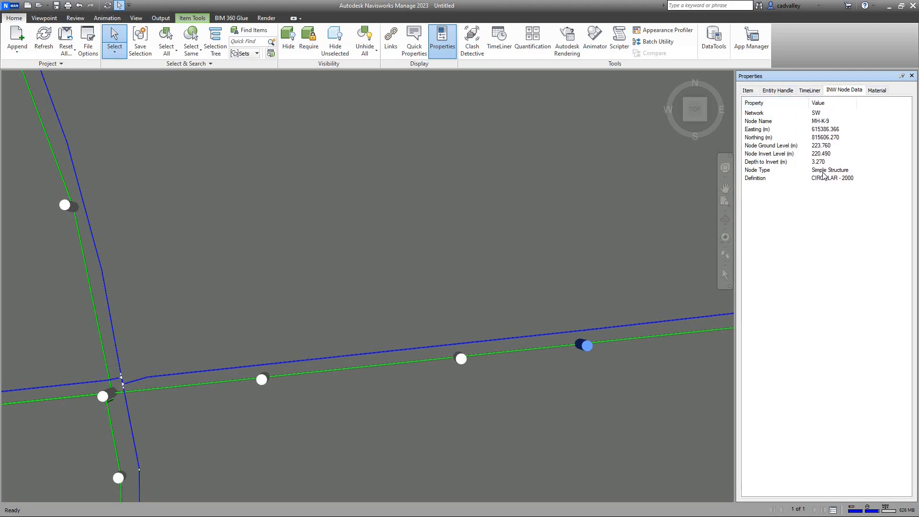
pyautogui.moveTo(128, 392)
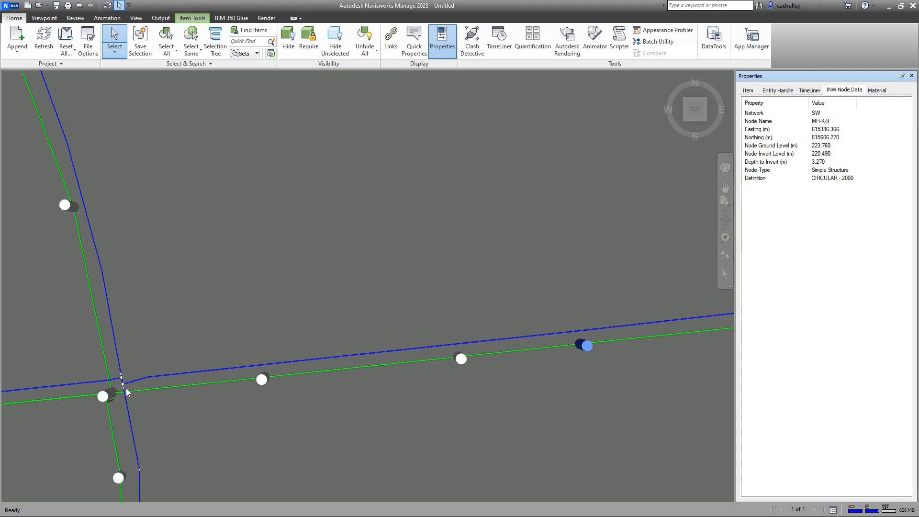
pyautogui.click(316, 294)
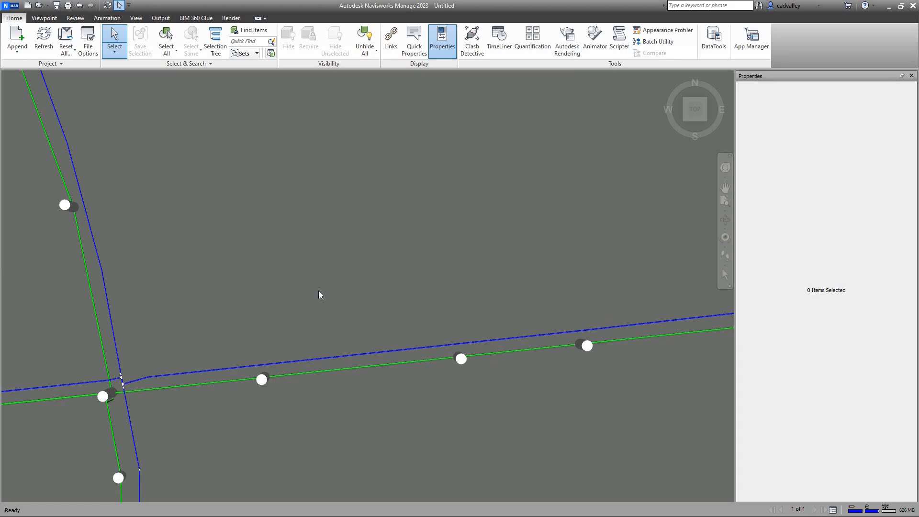
pyautogui.moveTo(318, 296)
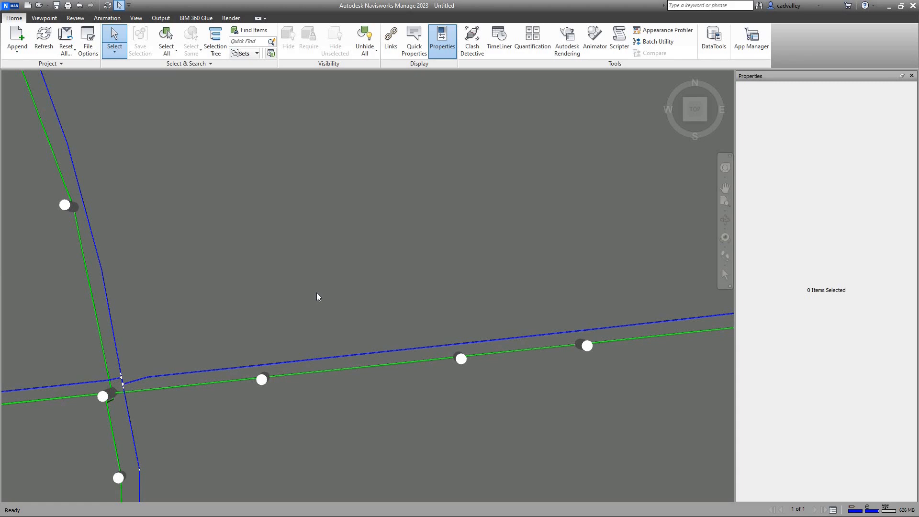
pyautogui.moveTo(187, 219)
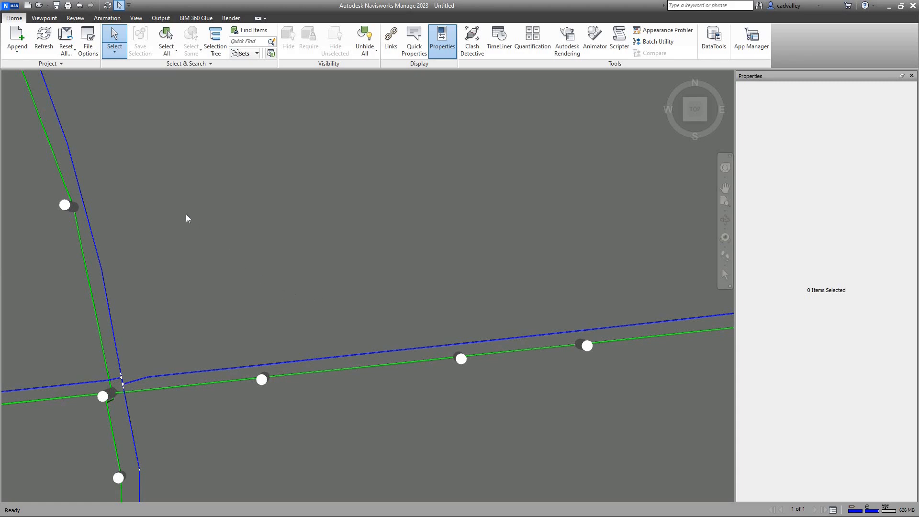
pyautogui.moveTo(361, 200)
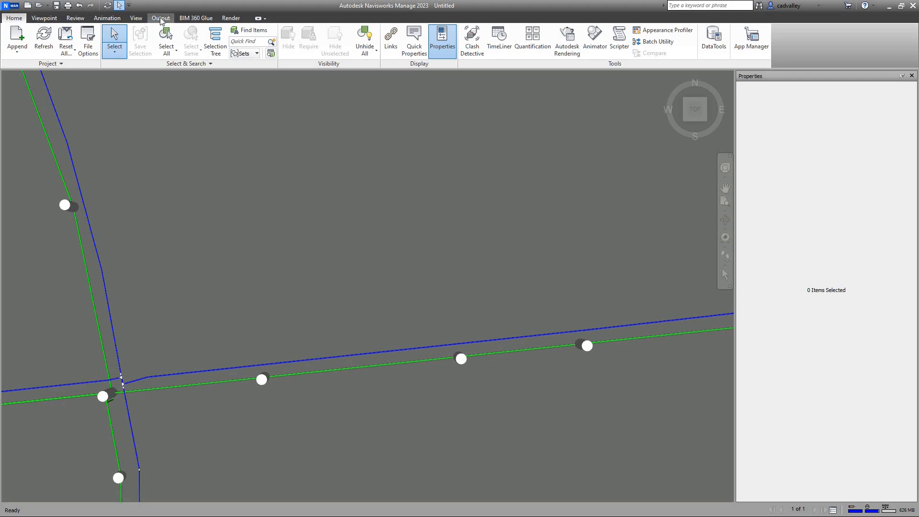
# Set NWD publish options: title 'INW BIM model' with database properties embedded
pyautogui.click(160, 17)
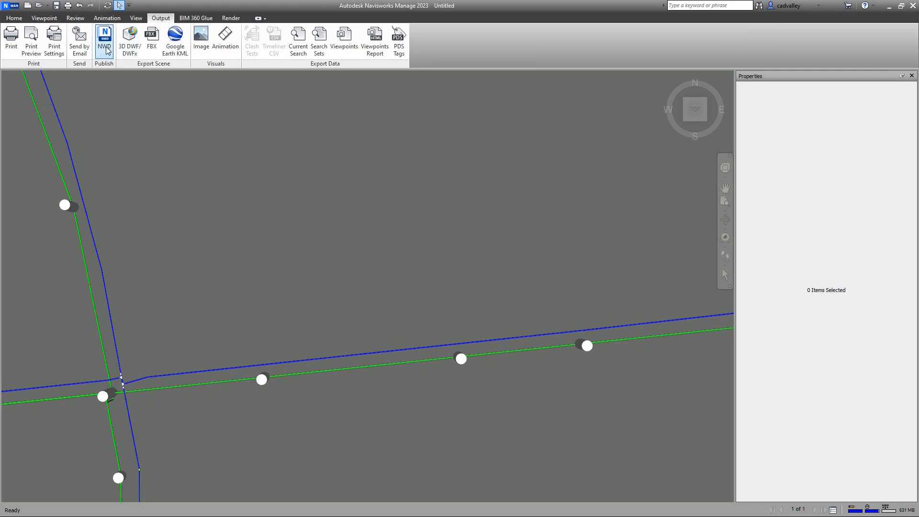
pyautogui.click(104, 40)
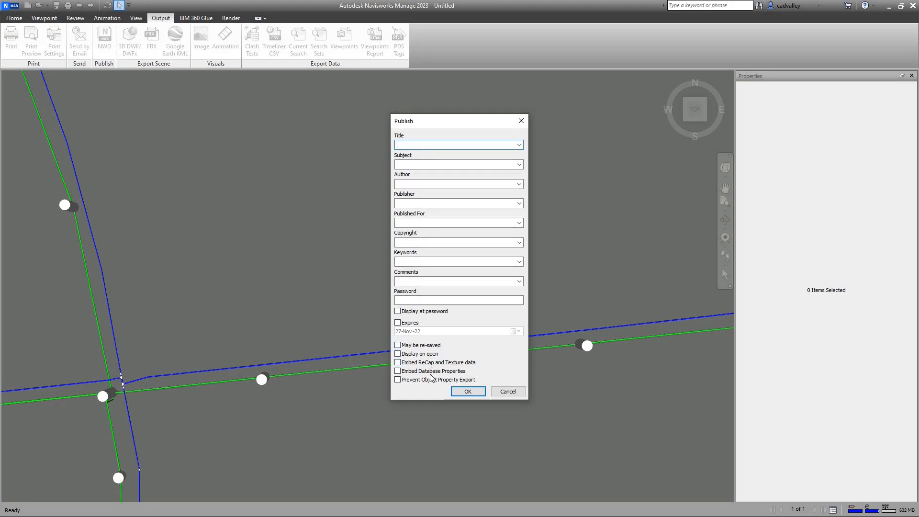
pyautogui.click(398, 370)
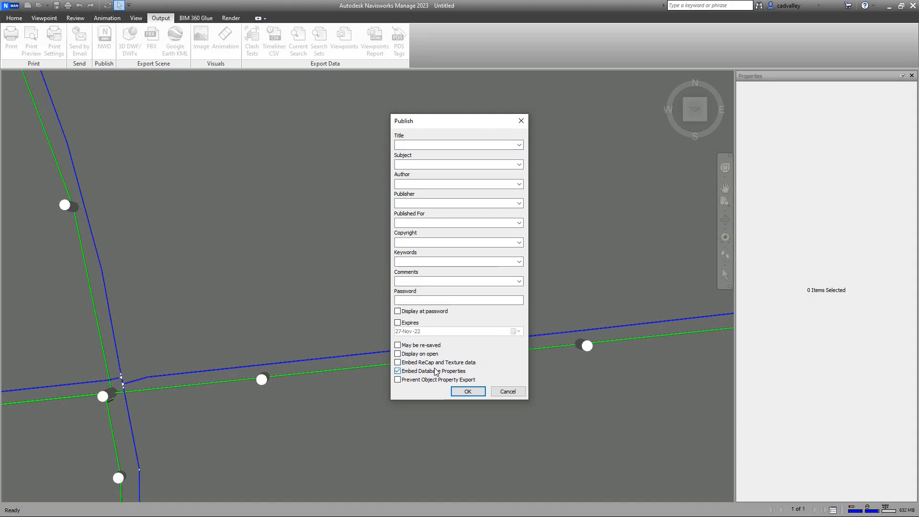
pyautogui.write('INW')
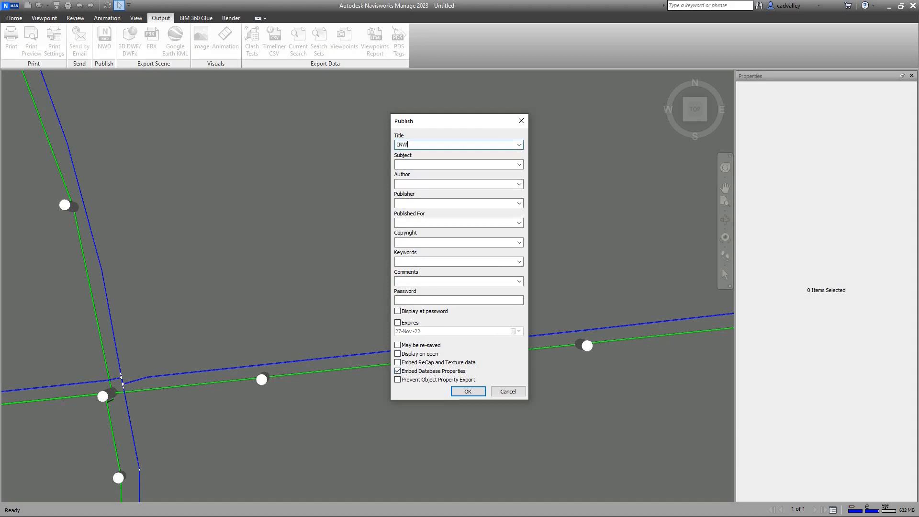
pyautogui.write('BIM model')
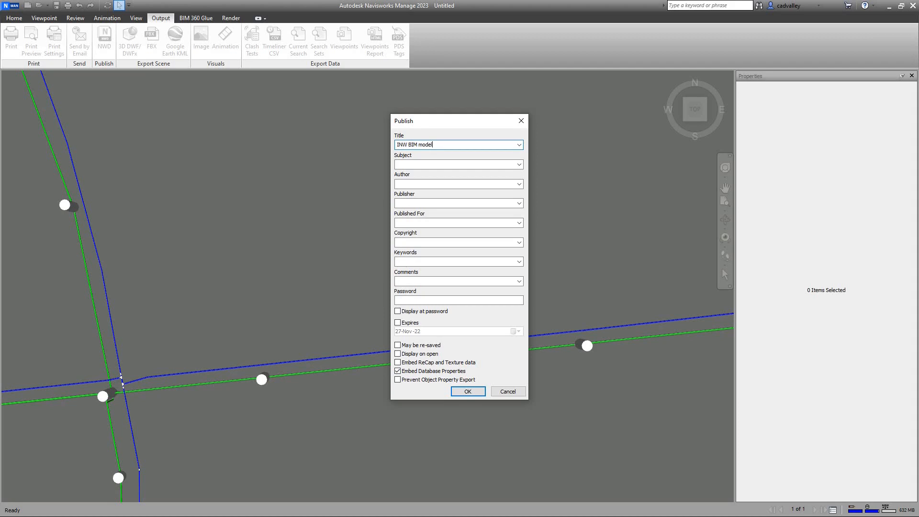
pyautogui.click(467, 391)
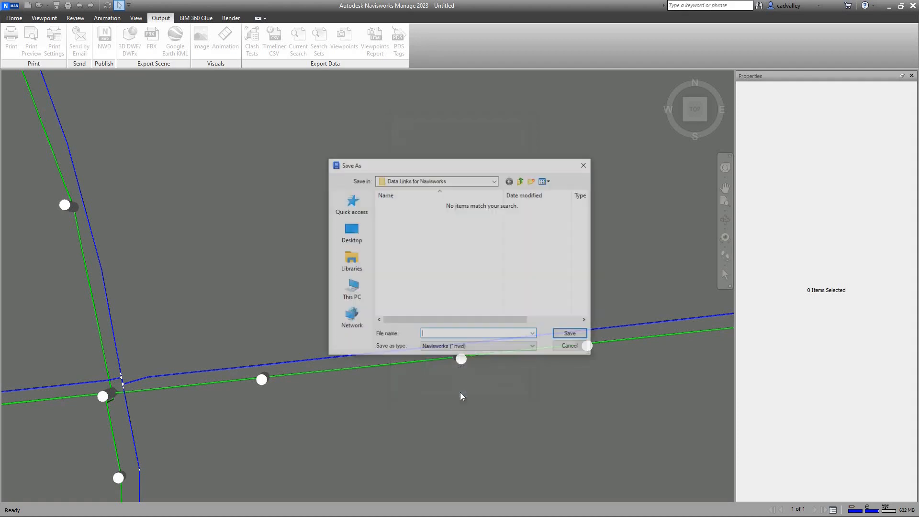
# Save the published NWD as 'INW bim project' in the infraWizard Projects folder
pyautogui.click(520, 180)
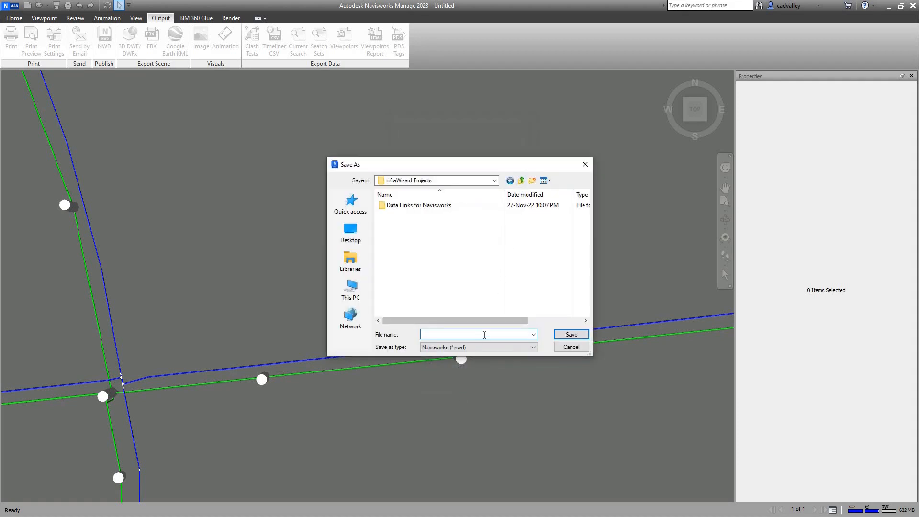
pyautogui.write('INW bi')
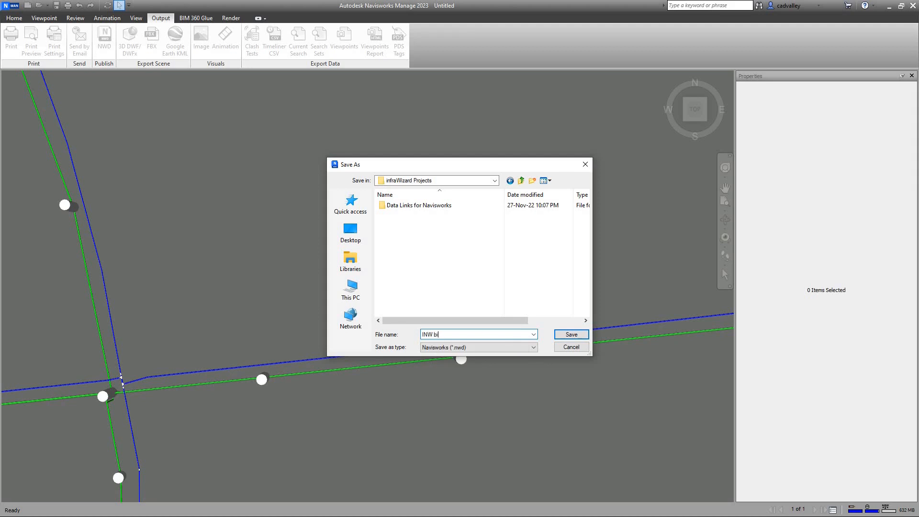
pyautogui.click(570, 334)
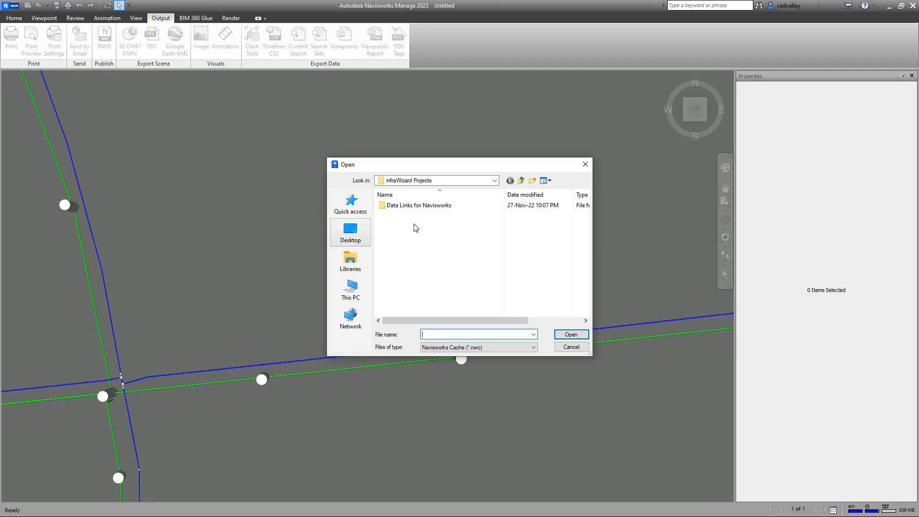
# Open INW bim project.nwd using All Navisworks Files and confirm pipe CO-10's INW Pipe Data
pyautogui.click(530, 347)
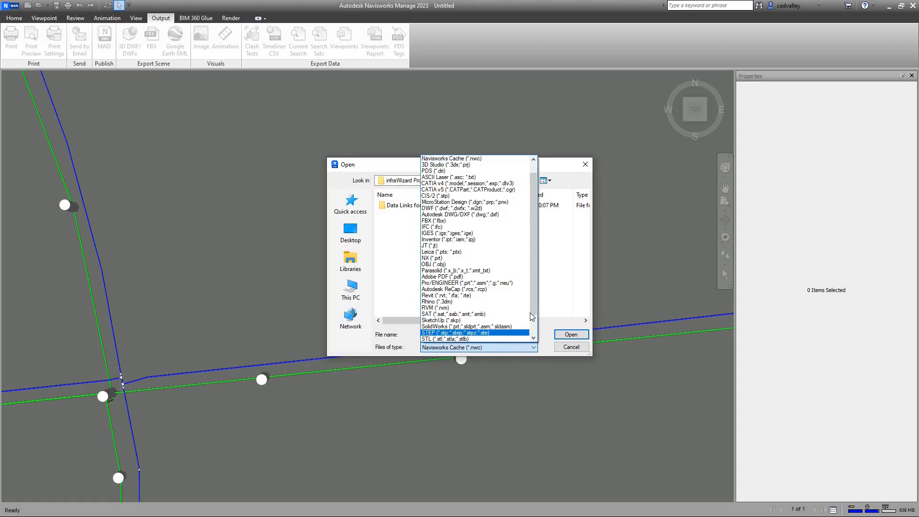
pyautogui.click(475, 347)
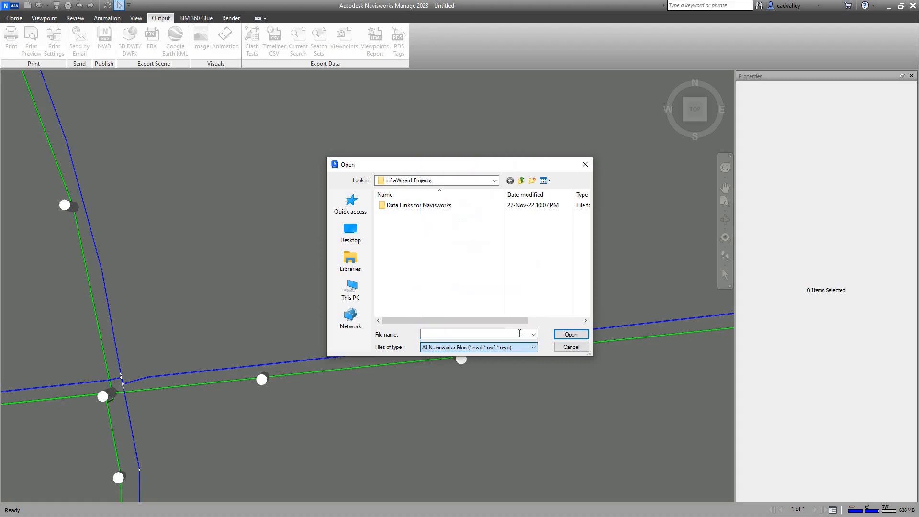
pyautogui.click(570, 334)
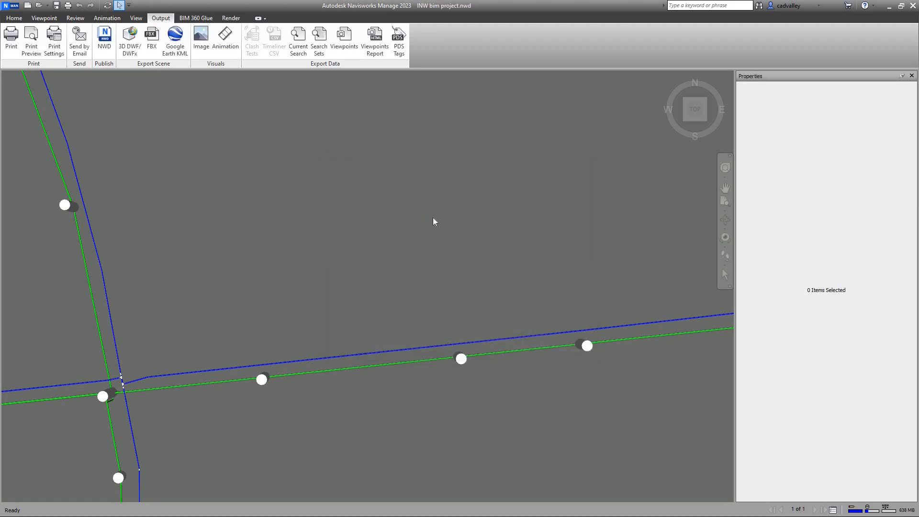
pyautogui.click(522, 352)
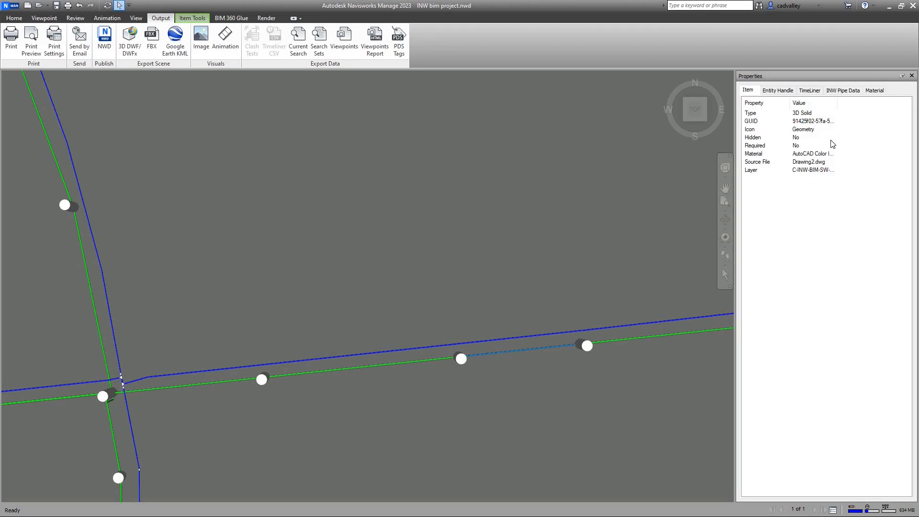
pyautogui.click(843, 90)
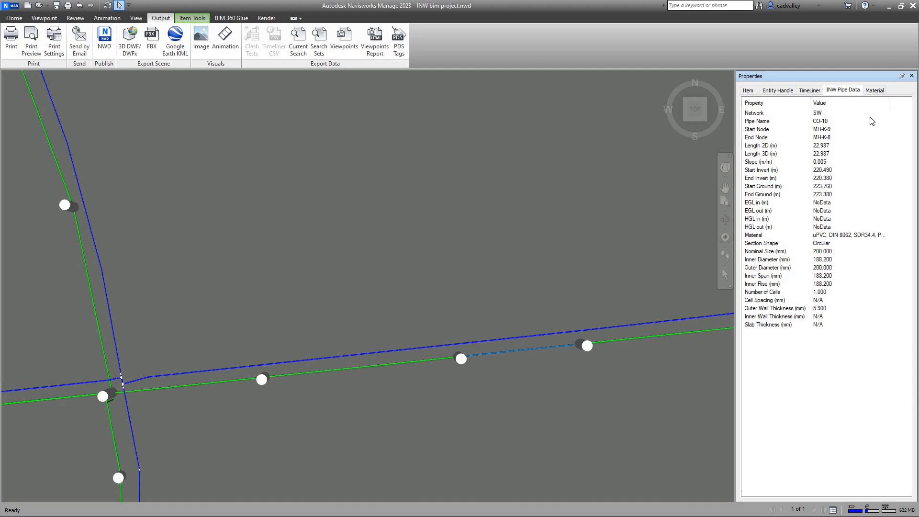
pyautogui.moveTo(869, 334)
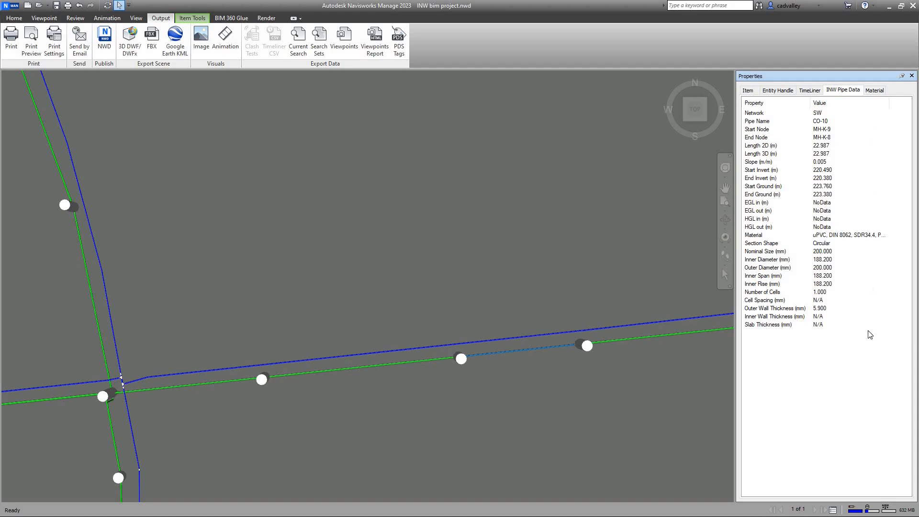